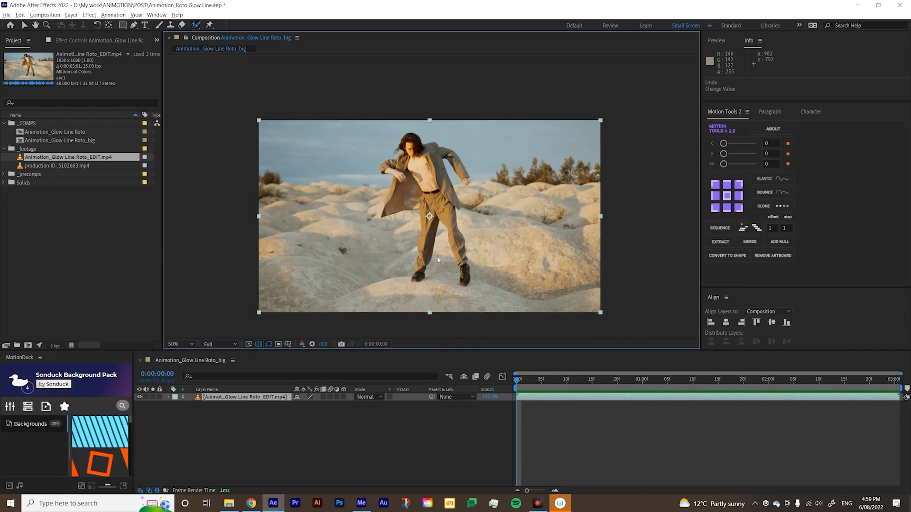
{"action": "mouse_move", "coordinate": [234, 399]}
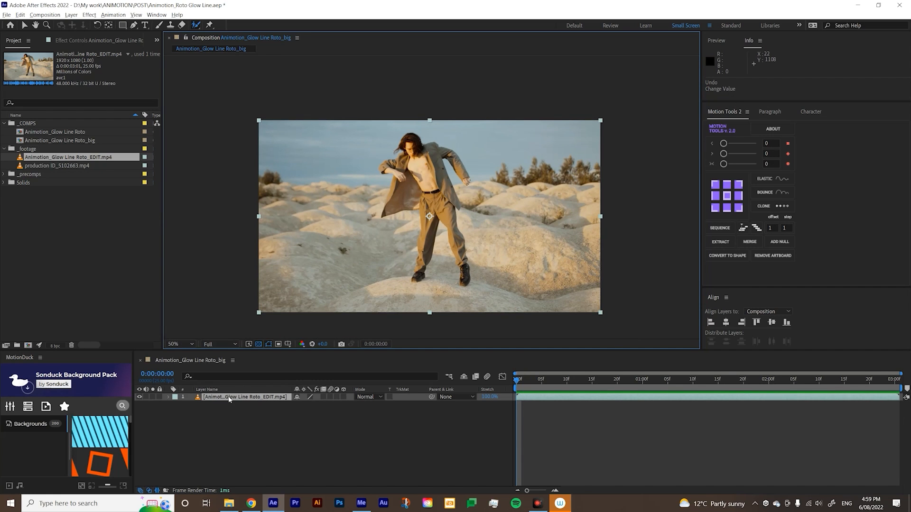
Step: Open the Animotion_Glow Line Roto_EDIT.mp4 footage layer in its own Layer panel
{"action": "double_click", "coordinate": [244, 397]}
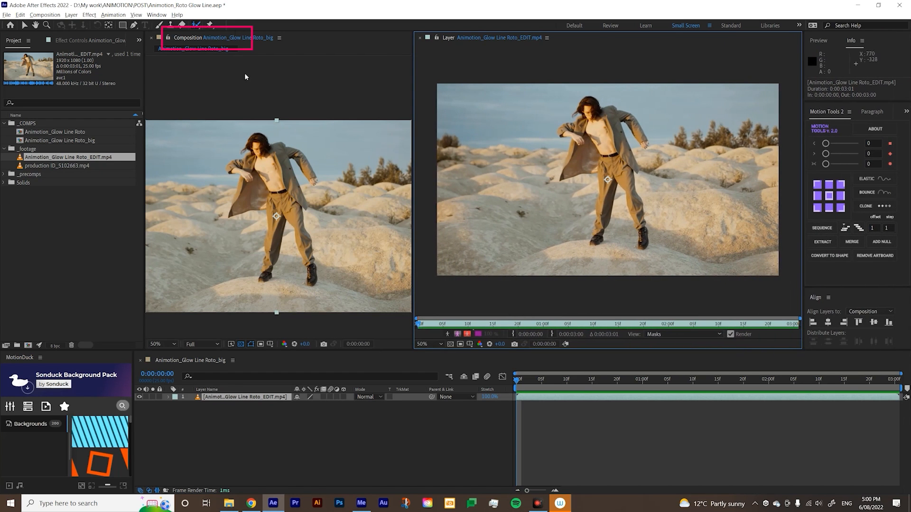
Step: Select the Roto Brush tool to start painting the dancer's cutout
{"action": "left_click", "coordinate": [482, 38]}
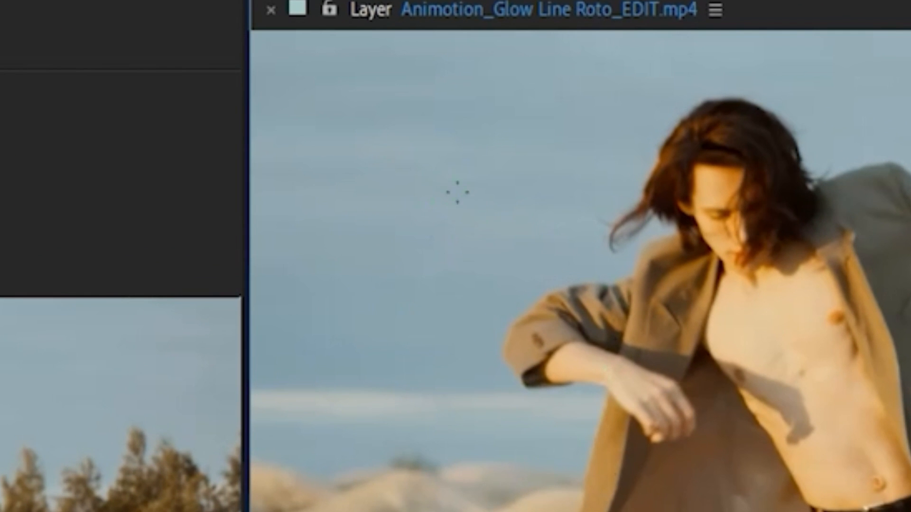
{"action": "mouse_move", "coordinate": [475, 186]}
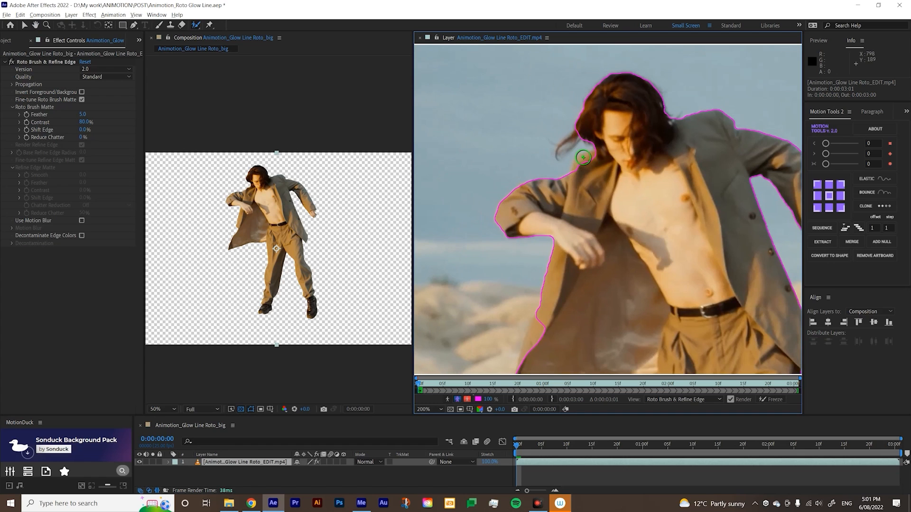
{"action": "mouse_move", "coordinate": [533, 356]}
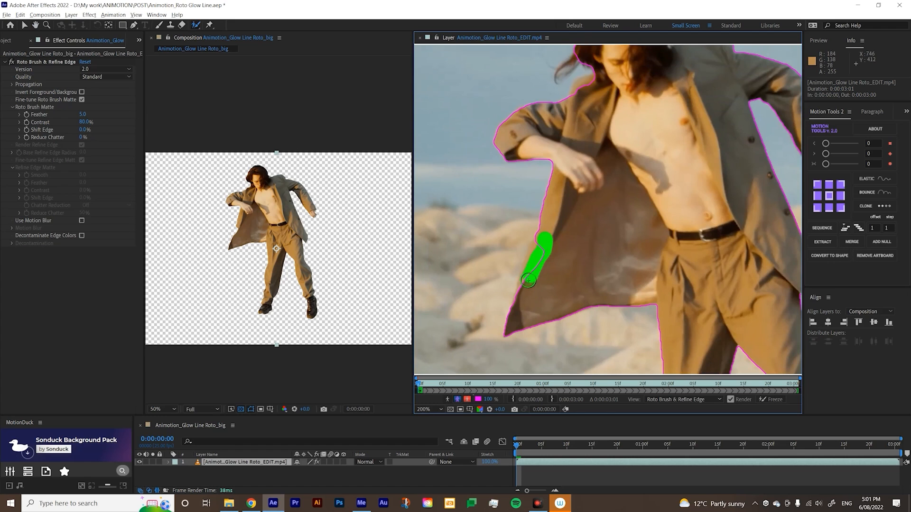
{"action": "mouse_move", "coordinate": [590, 110]}
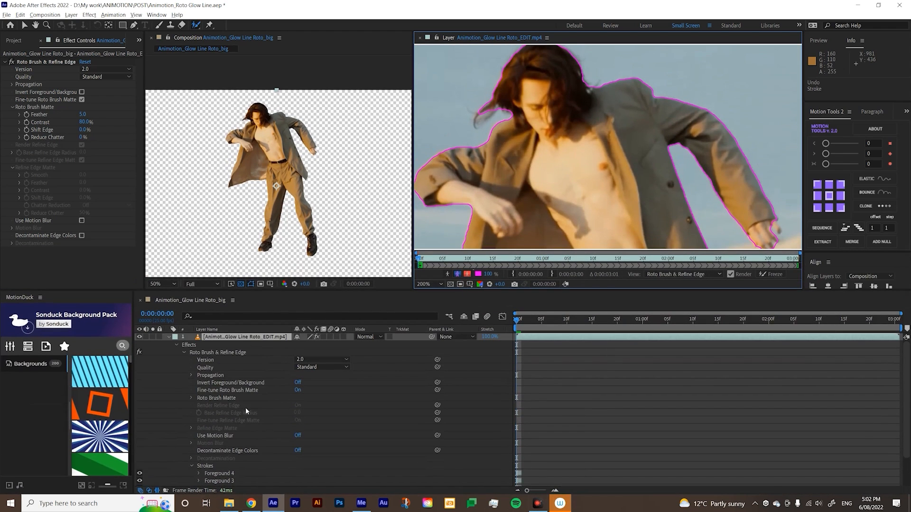
Step: Expand the layer's Roto Brush strokes to list Foreground 1–4, folding away stroke details
{"action": "left_click", "coordinate": [168, 337]}
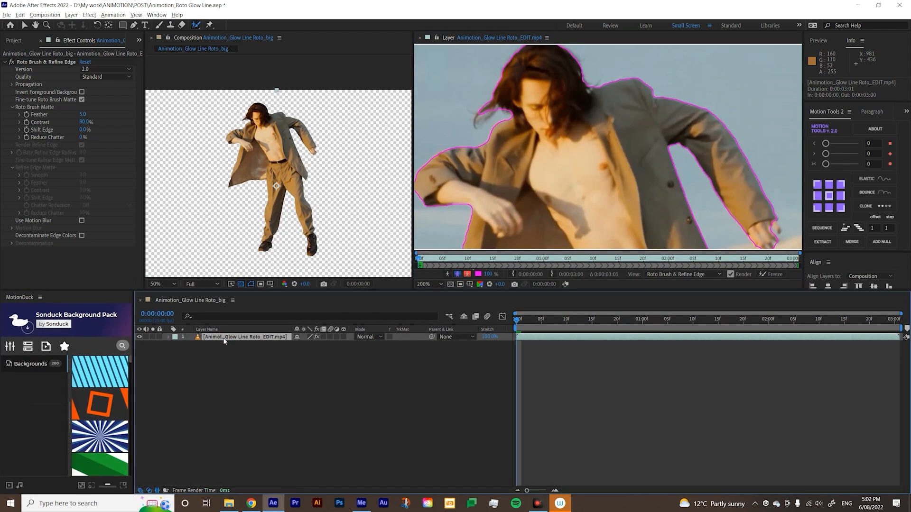
{"action": "left_click", "coordinate": [168, 337]}
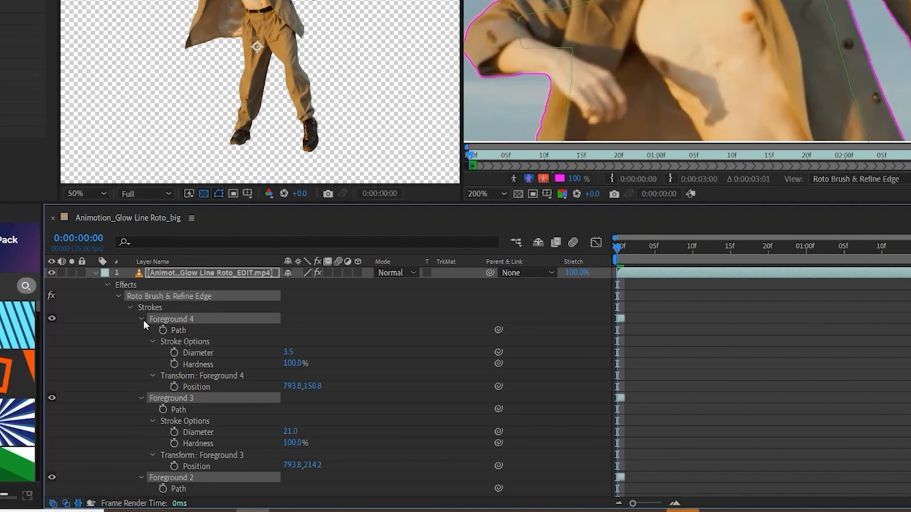
{"action": "left_click", "coordinate": [141, 319]}
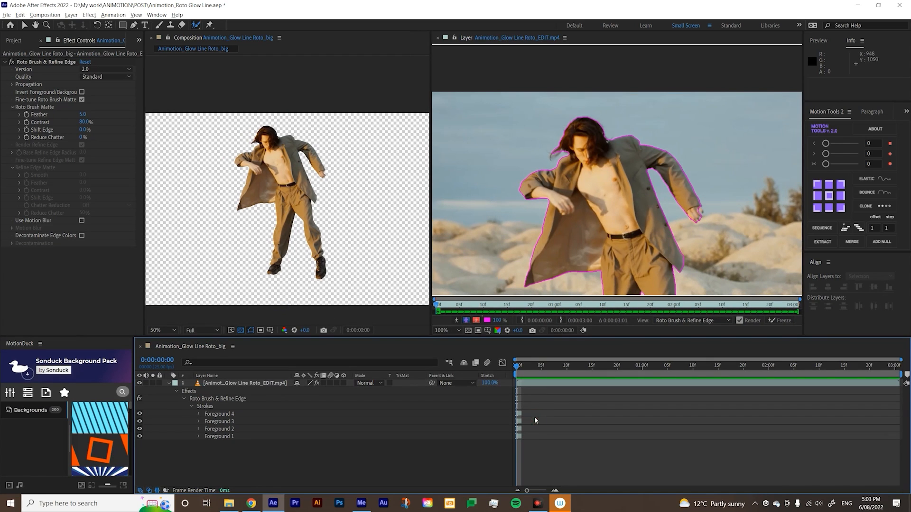
Step: Play the clip to propagate the roto matte, then jump to frame 0:00:01:07
{"action": "key", "text": "space"}
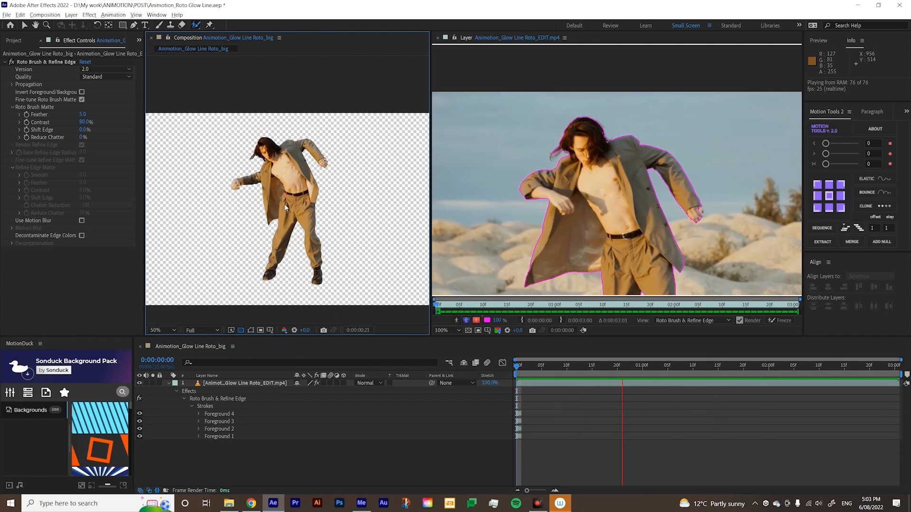
{"action": "left_click", "coordinate": [161, 330]}
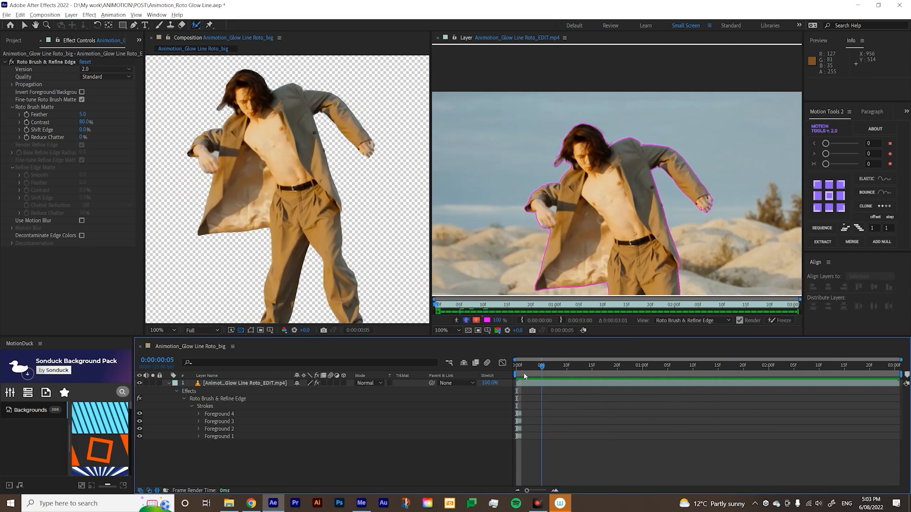
{"action": "left_click", "coordinate": [531, 365]}
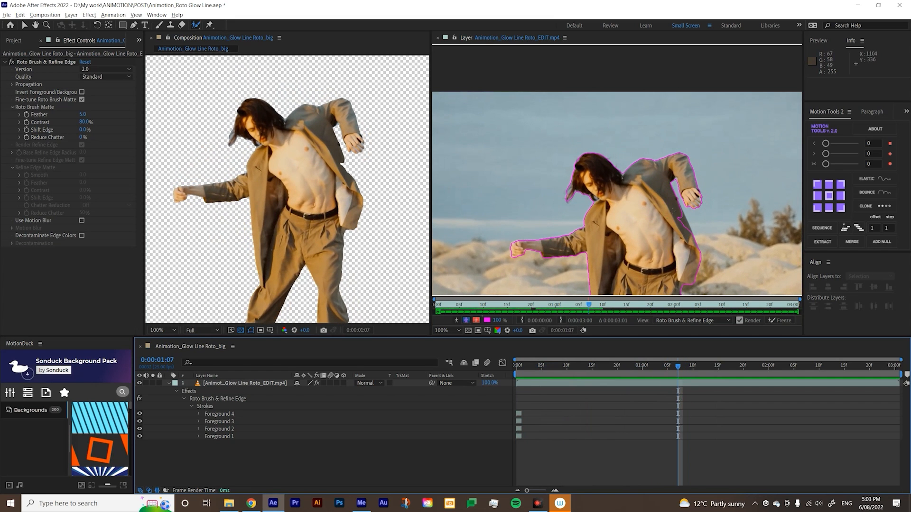
Step: Step to frame 1:08 and erase the background gap between arm and jacket
{"action": "left_click", "coordinate": [648, 366]}
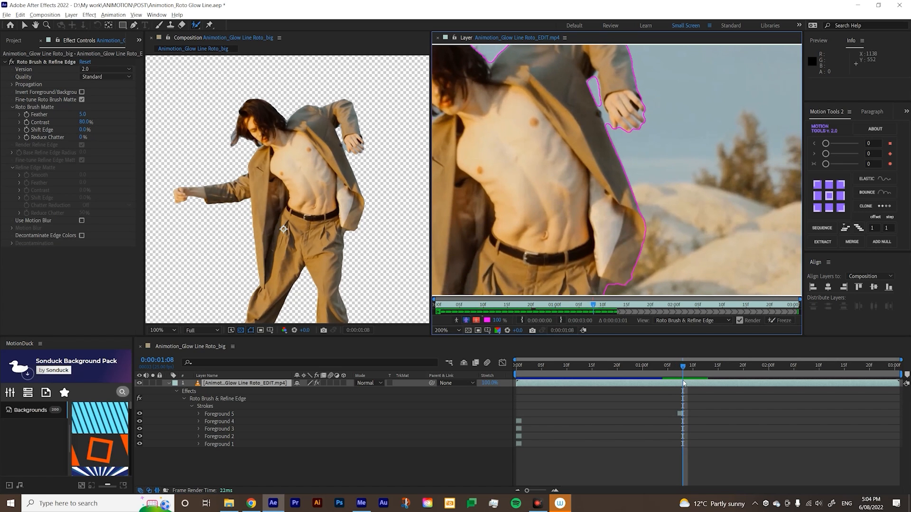
{"action": "mouse_move", "coordinate": [598, 166]}
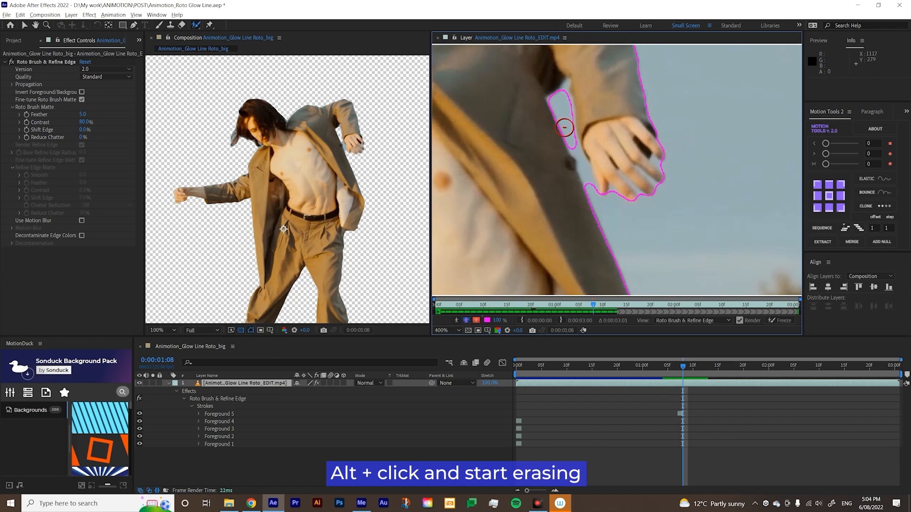
{"action": "left_click", "coordinate": [564, 127]}
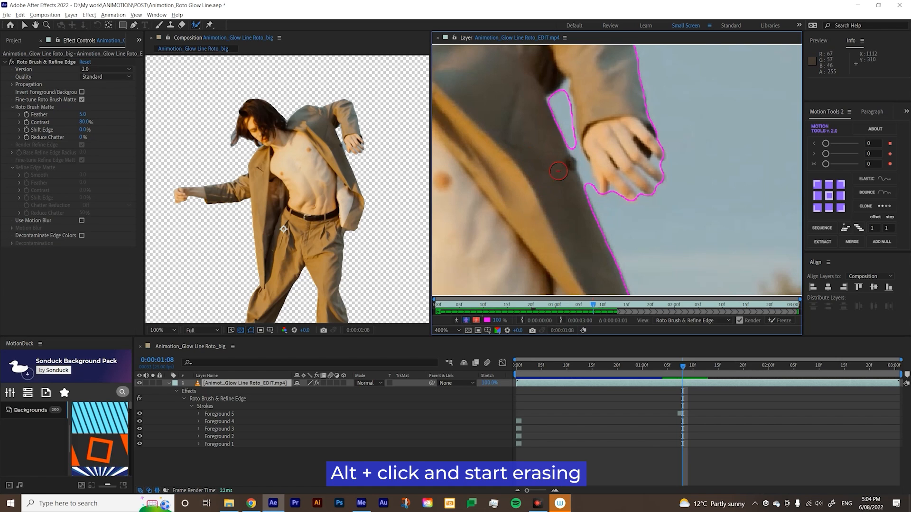
{"action": "mouse_move", "coordinate": [548, 183]}
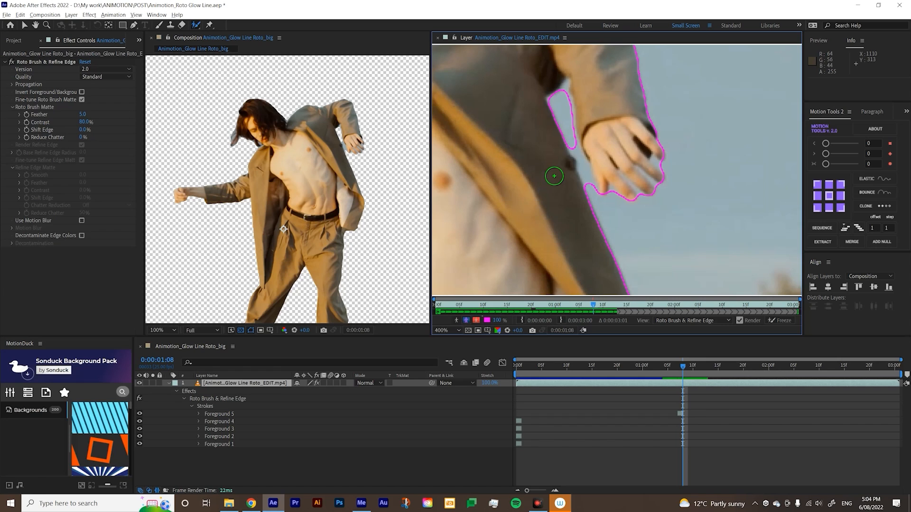
{"action": "mouse_move", "coordinate": [585, 158]}
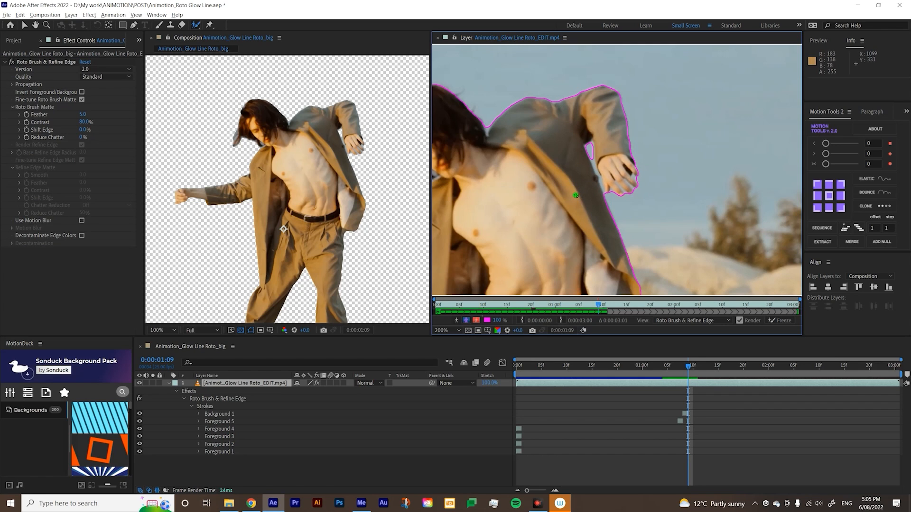
{"action": "mouse_move", "coordinate": [582, 199]}
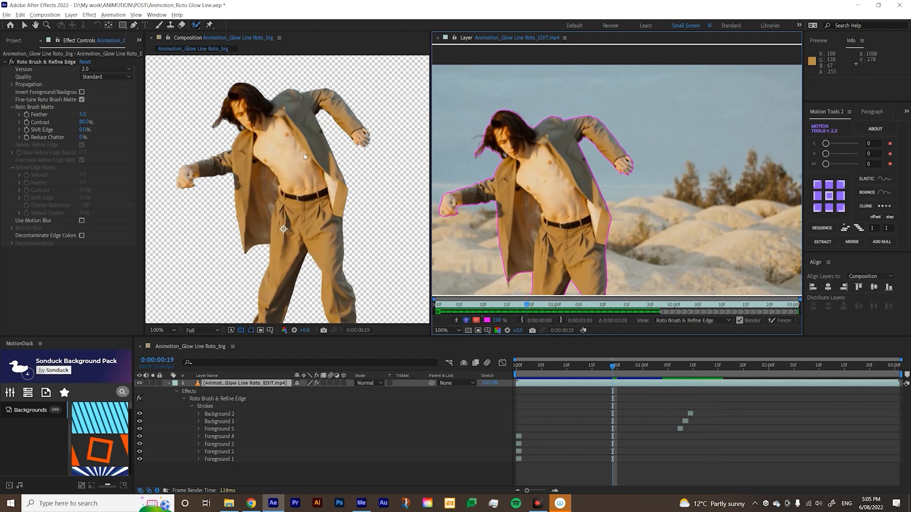
Step: Keep propagating the matte, collapse the strokes list, and inspect later frames around 0:00:02:00
{"action": "key", "text": "space"}
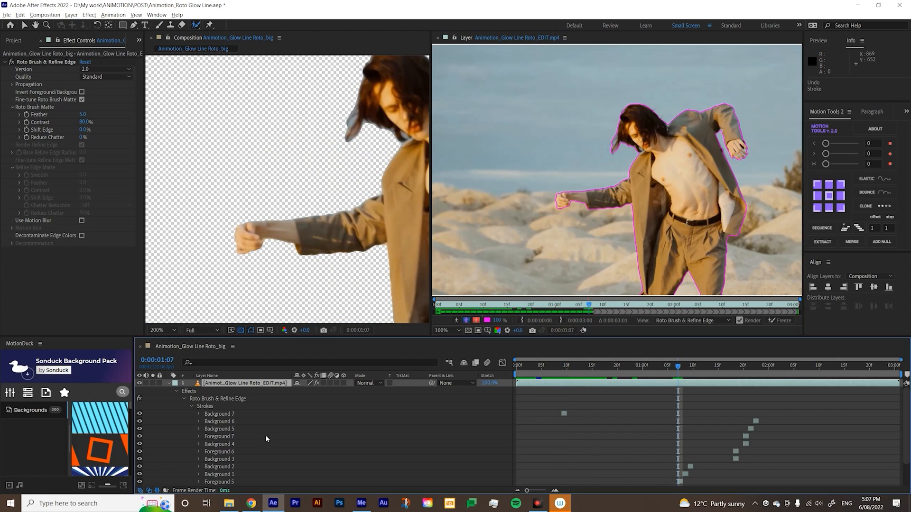
{"action": "left_click", "coordinate": [176, 391]}
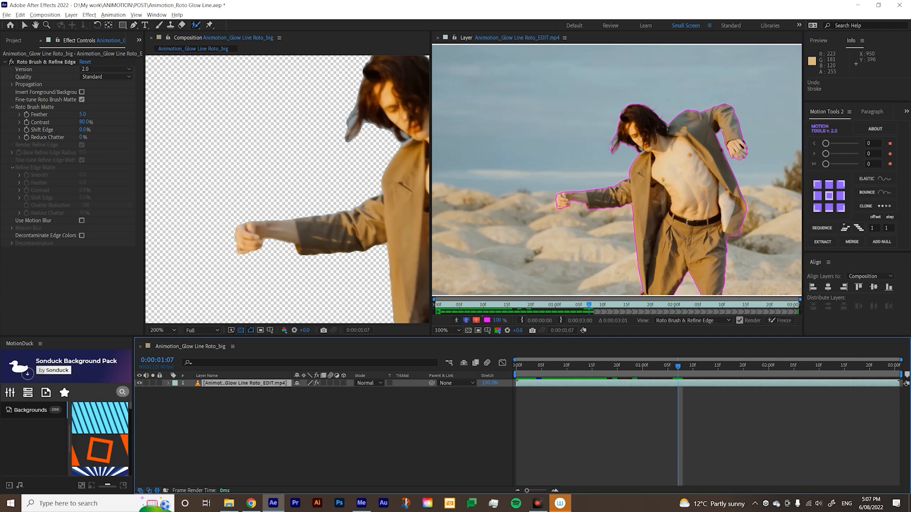
{"action": "left_click", "coordinate": [763, 364]}
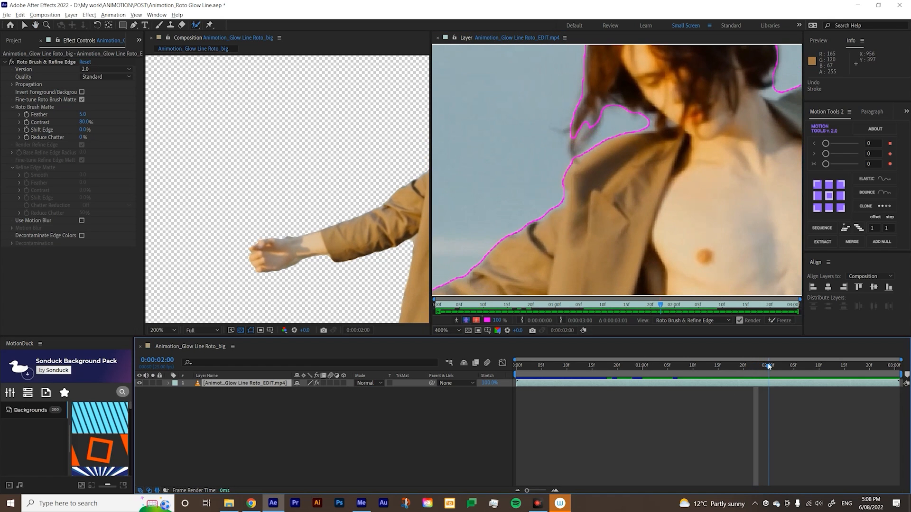
{"action": "left_click", "coordinate": [772, 365]}
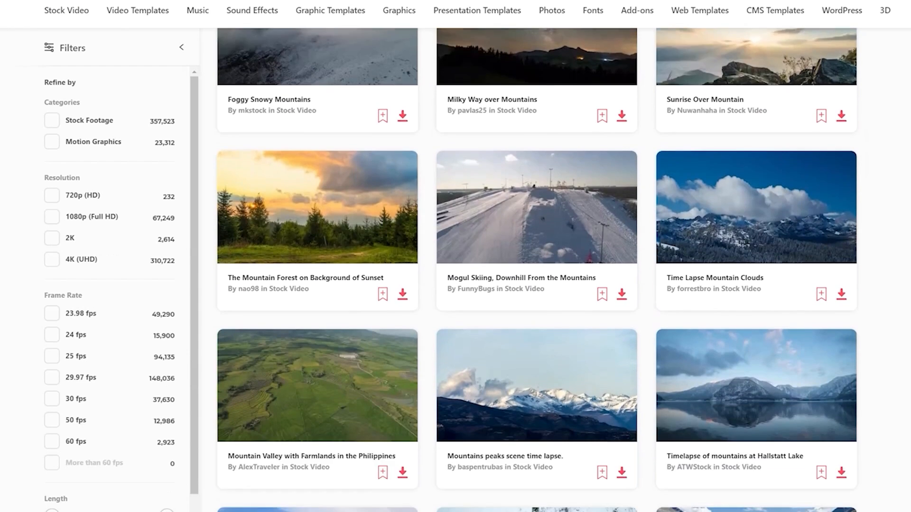
Step: Scroll through Envato Elements mountain footage and illustrated character graphics
{"action": "scroll", "scroll_direction": "down", "scroll_amount": 3}
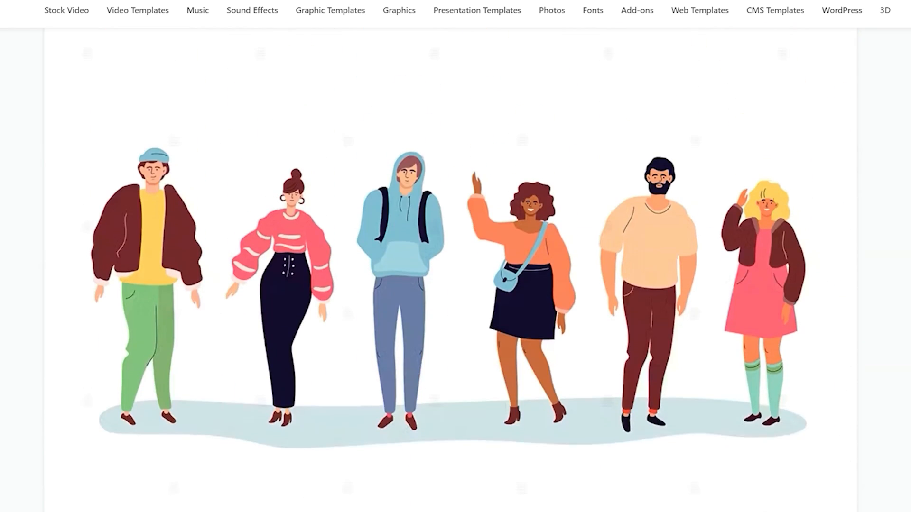
{"action": "scroll", "scroll_direction": "down", "scroll_amount": 3}
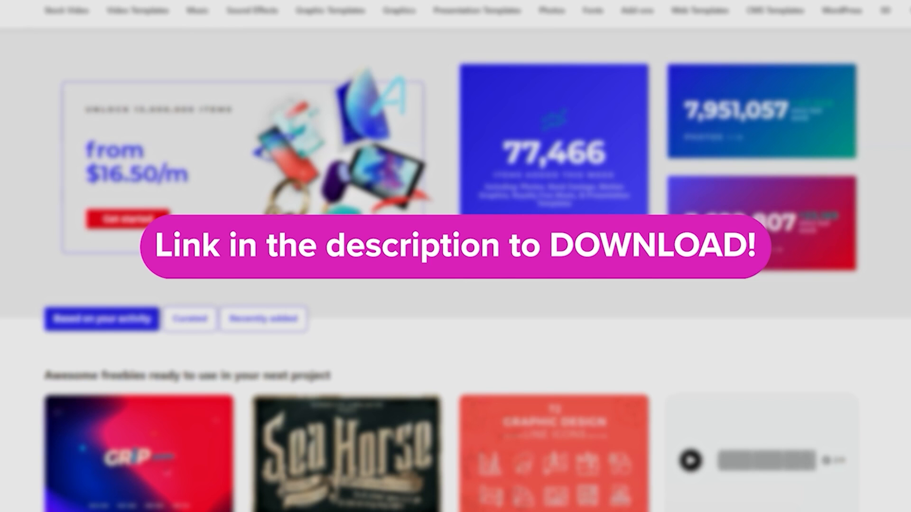
{"action": "scroll", "scroll_direction": "down", "scroll_amount": 3}
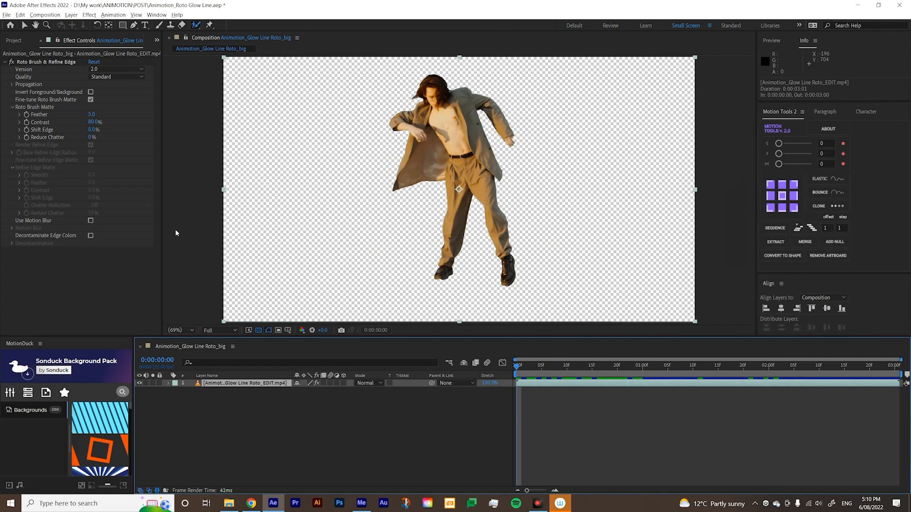
{"action": "mouse_move", "coordinate": [435, 88]}
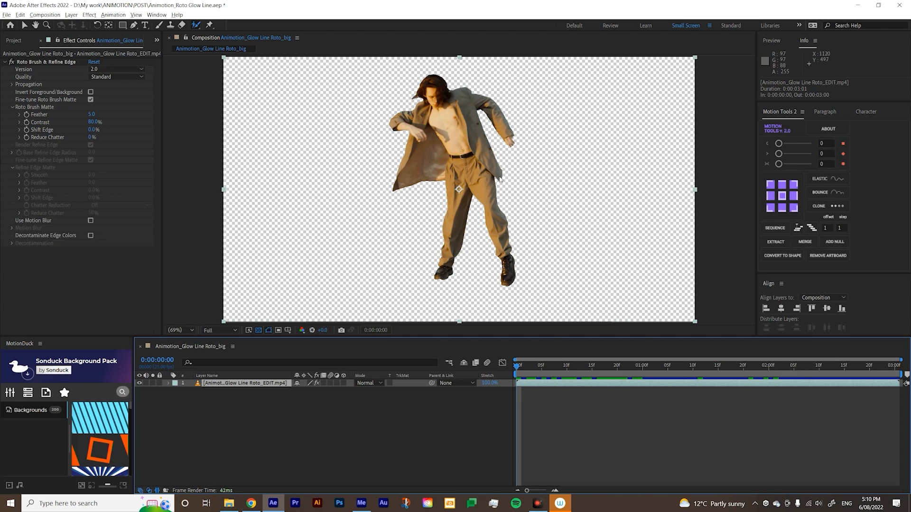
{"action": "mouse_move", "coordinate": [481, 270]}
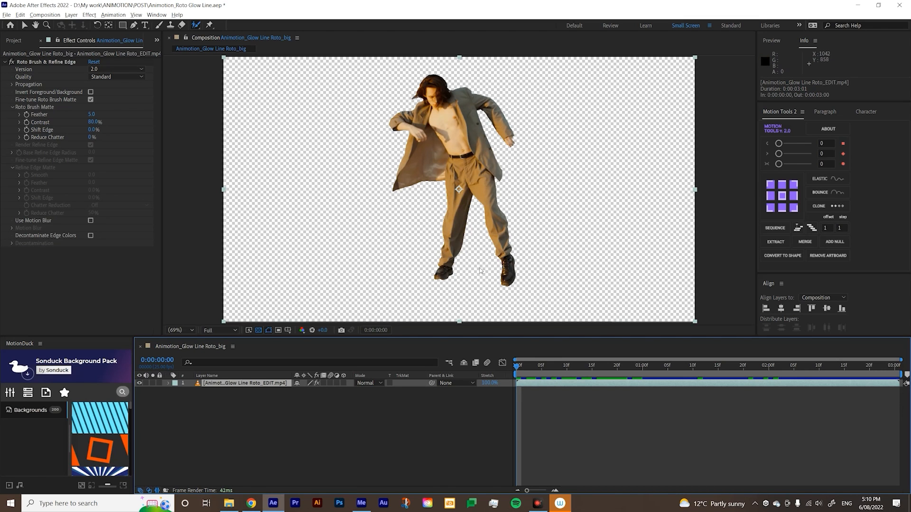
{"action": "mouse_move", "coordinate": [172, 67]}
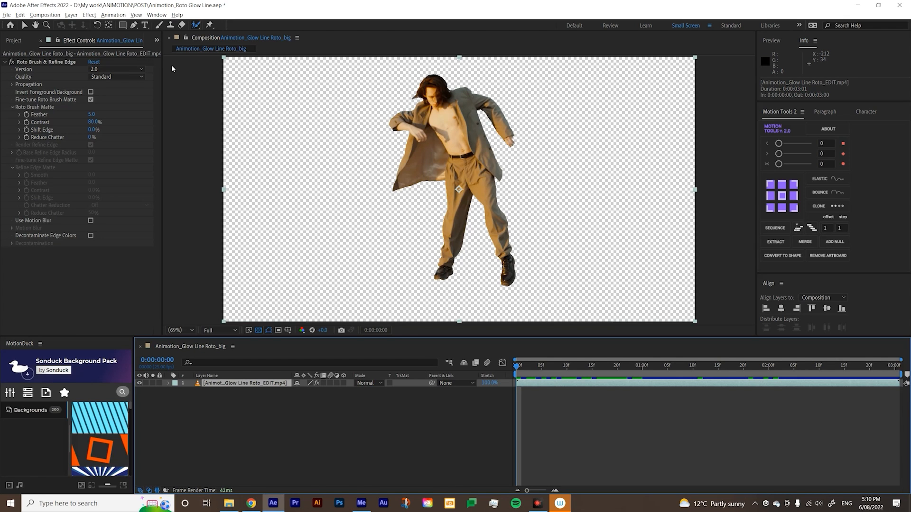
{"action": "mouse_move", "coordinate": [142, 37]}
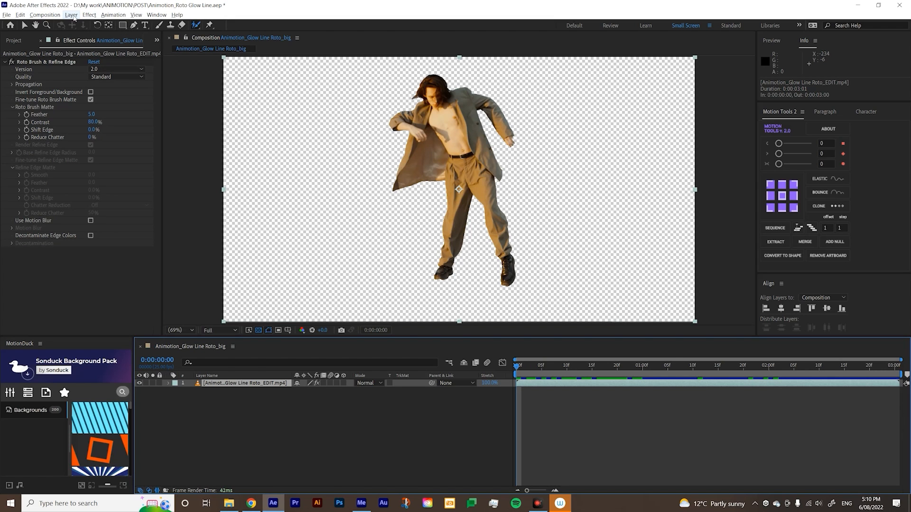
Step: Auto-trace the dancer layer's alpha channel over the work area into a mask
{"action": "left_click", "coordinate": [71, 15]}
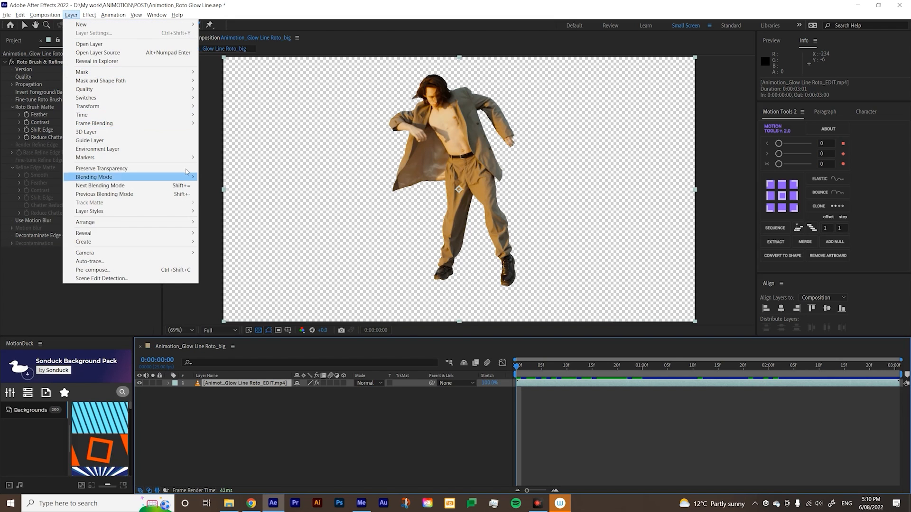
{"action": "left_click", "coordinate": [90, 261]}
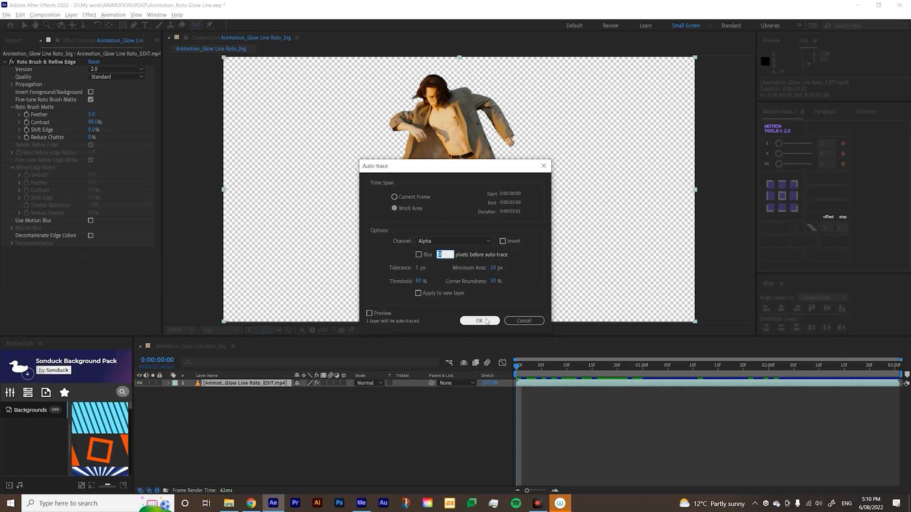
{"action": "left_click", "coordinate": [479, 320]}
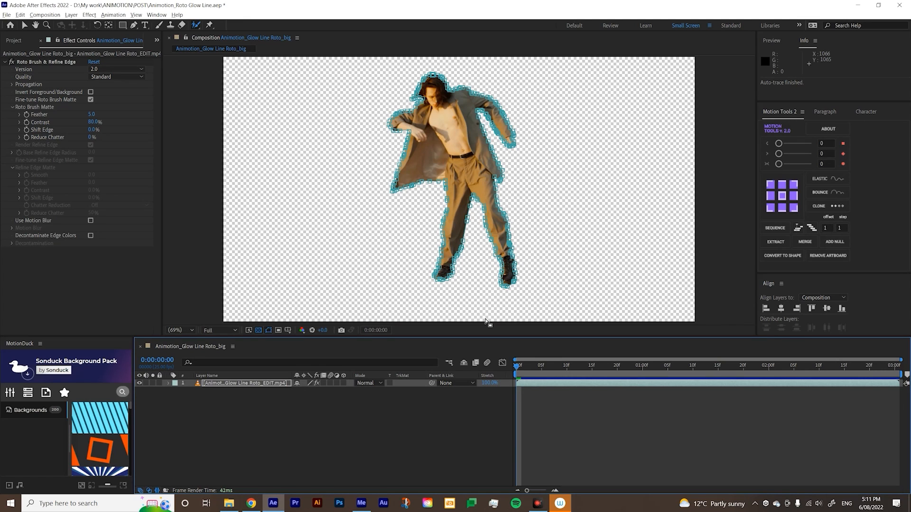
{"action": "mouse_move", "coordinate": [456, 233]}
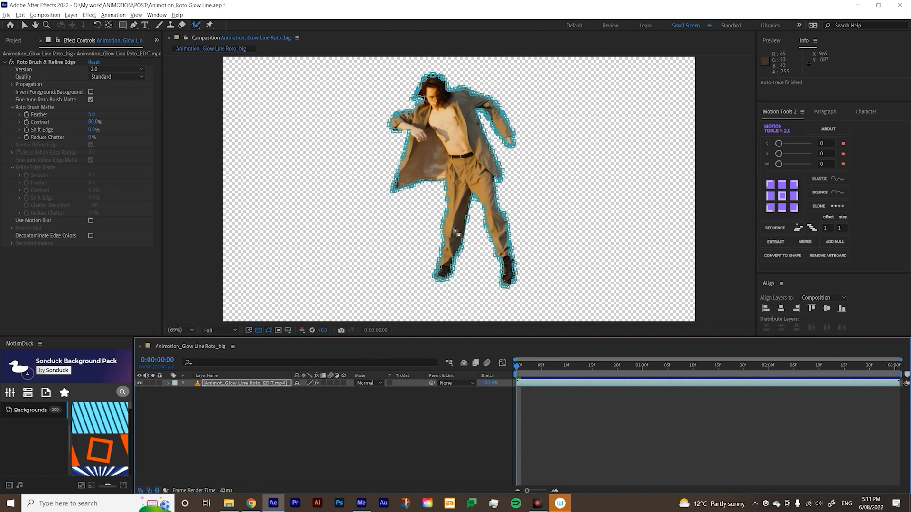
{"action": "mouse_move", "coordinate": [231, 407]}
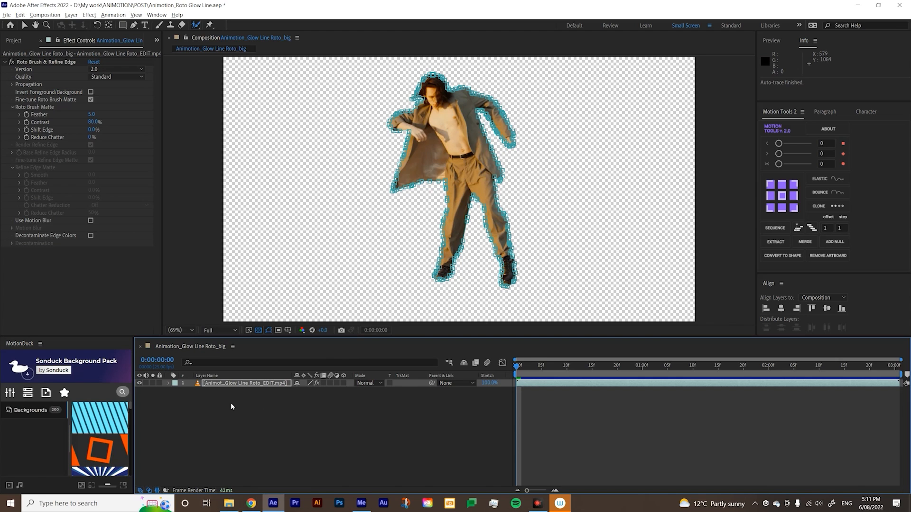
Step: Expand Mask 1 and scrub ahead and back to confirm the path follows the dancer
{"action": "left_click", "coordinate": [168, 382]}
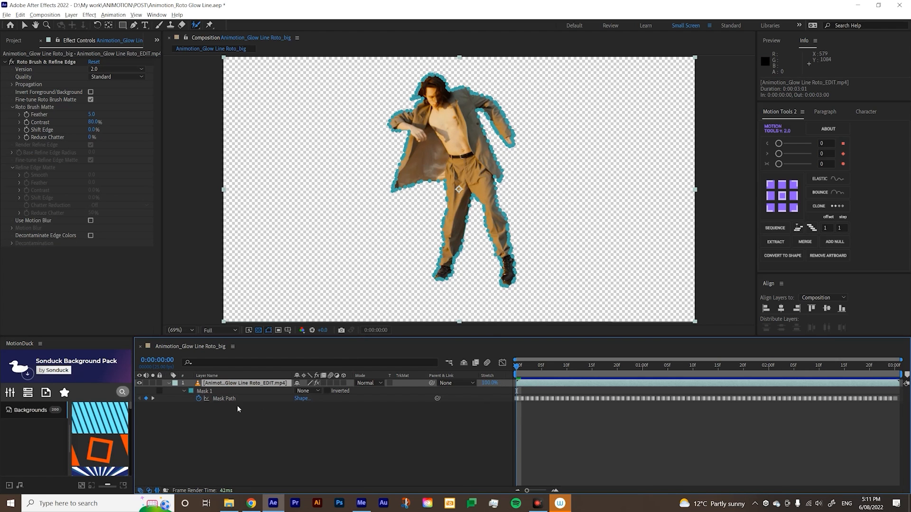
{"action": "left_click", "coordinate": [621, 366]}
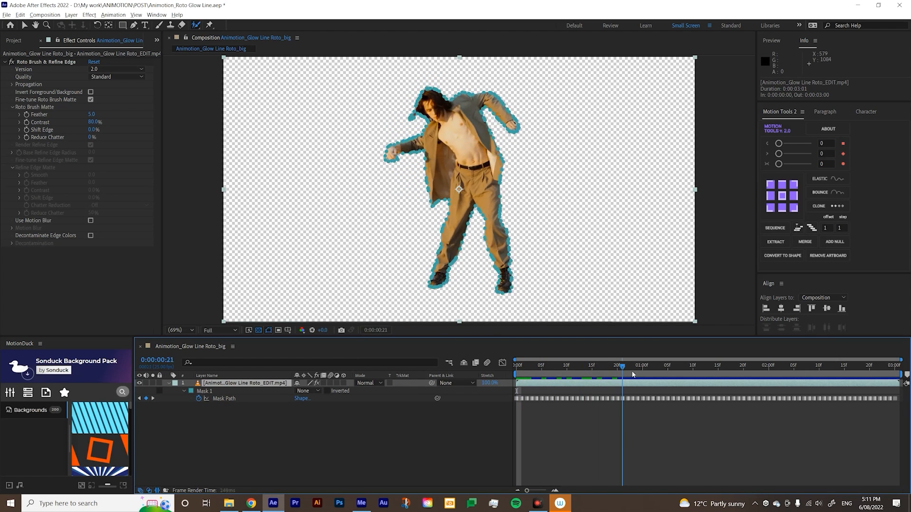
{"action": "left_click", "coordinate": [515, 365]}
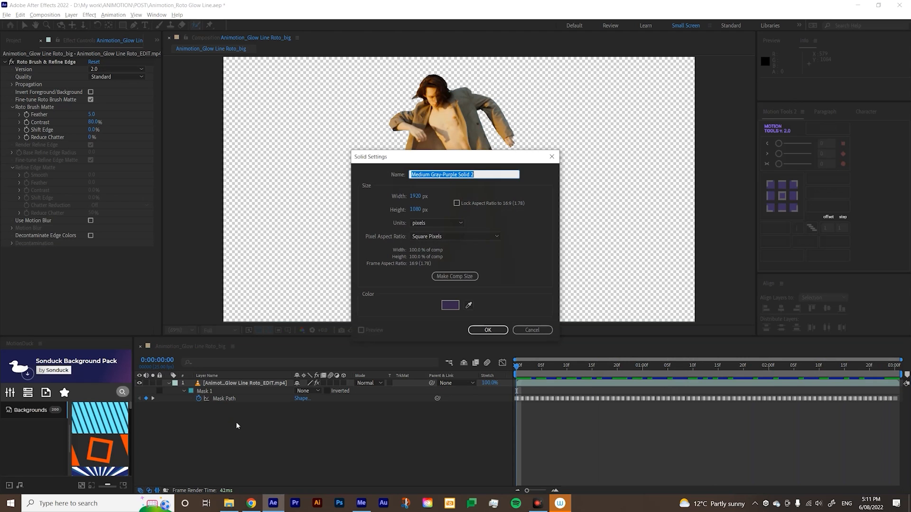
Step: Create the GLOW LINES solid, give it the dancer's Mask 1, and apply Saber
{"action": "type", "text": "GLOW LINES"}
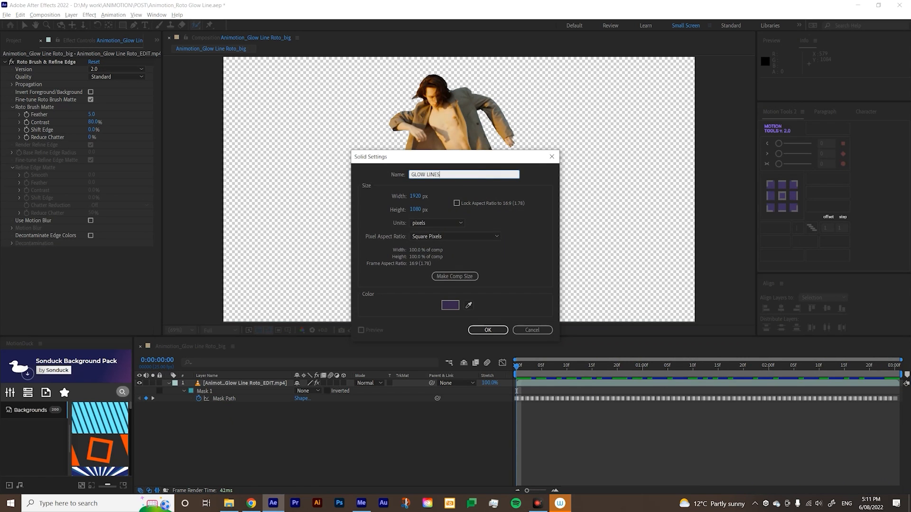
{"action": "left_click", "coordinate": [487, 330]}
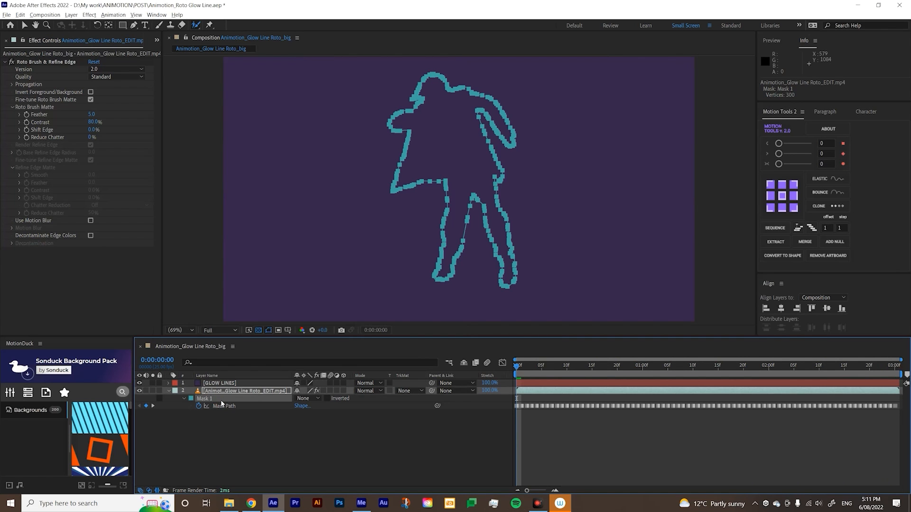
{"action": "left_click", "coordinate": [220, 383]}
{"action": "type", "text": "sa"}
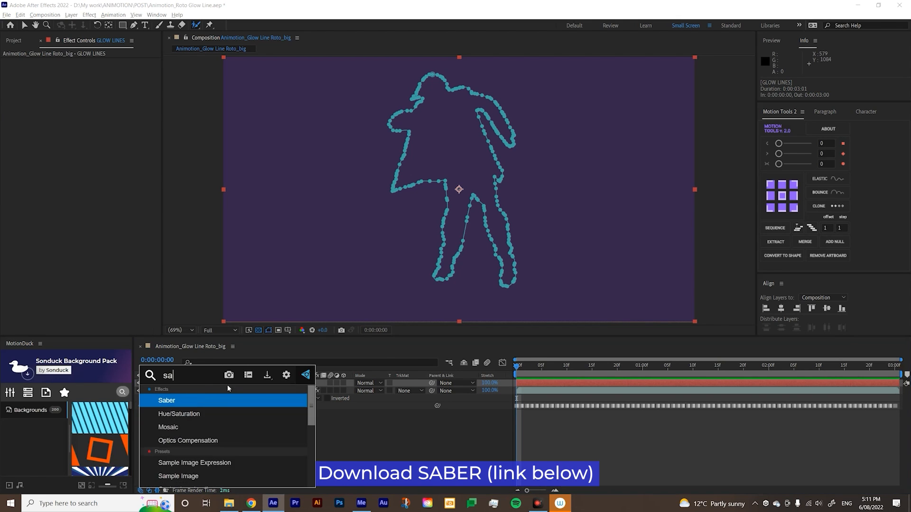
{"action": "double_click", "coordinate": [167, 401]}
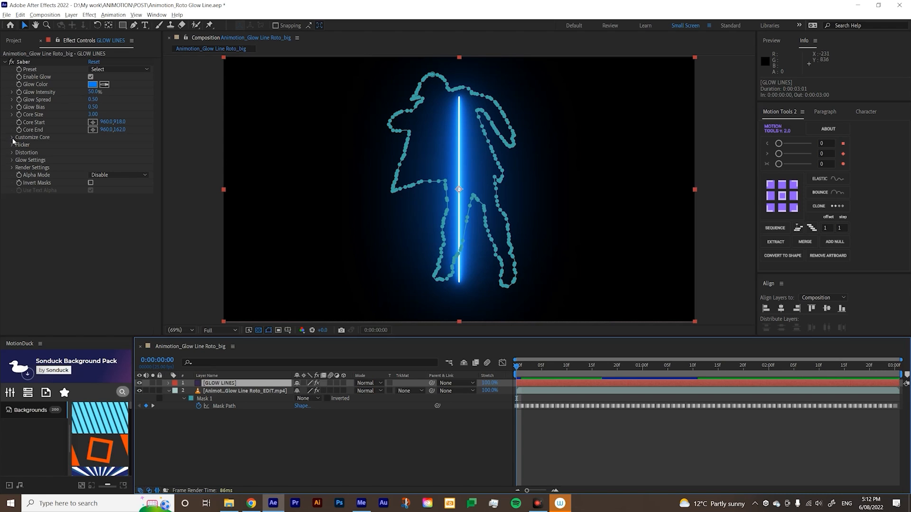
Step: Set Saber's Customize Core > Core Type to Layer Masks
{"action": "left_click", "coordinate": [11, 137]}
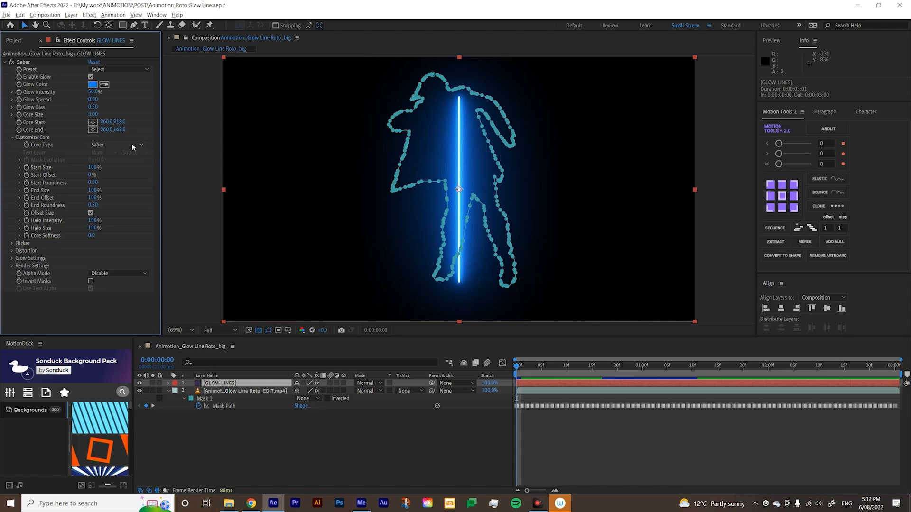
{"action": "left_click", "coordinate": [117, 145]}
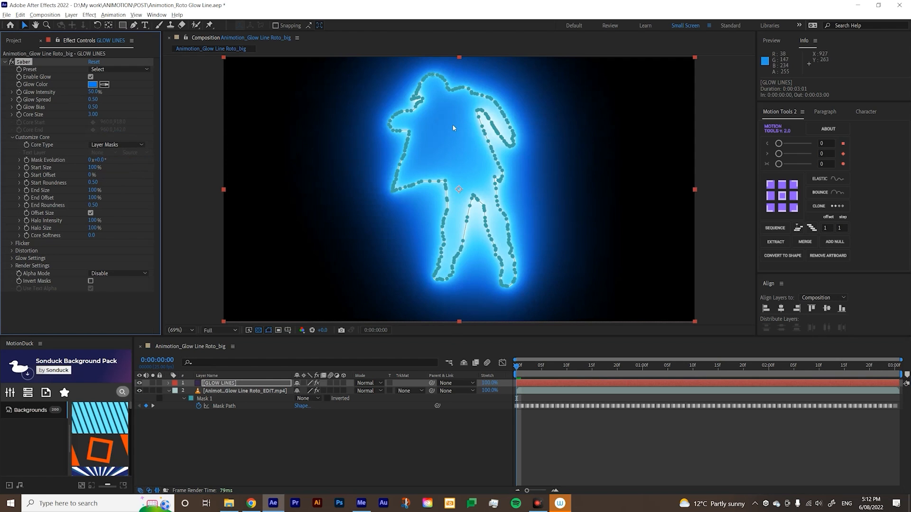
{"action": "left_click", "coordinate": [621, 365]}
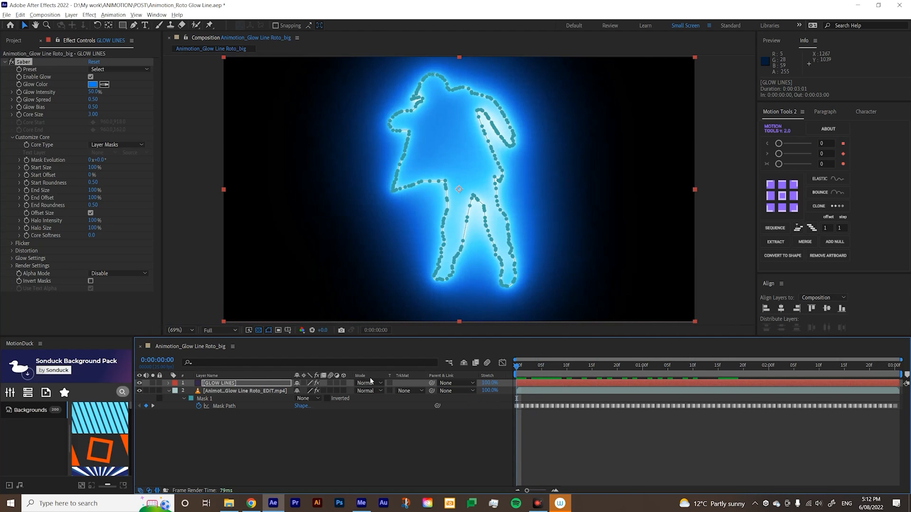
Step: Set GLOW LINES to Screen mode, duplicate the dancer layer, lock the top copy, and select the bottom copy
{"action": "left_click", "coordinate": [367, 382]}
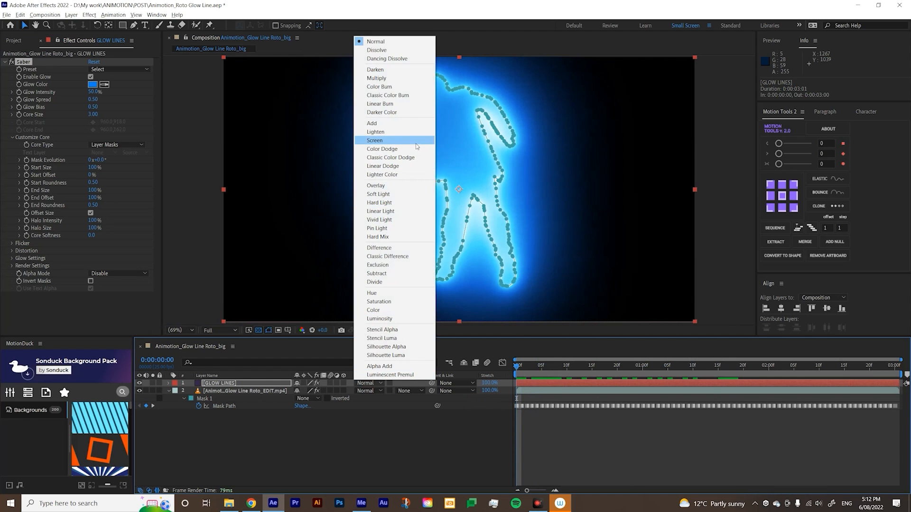
{"action": "left_click", "coordinate": [374, 140]}
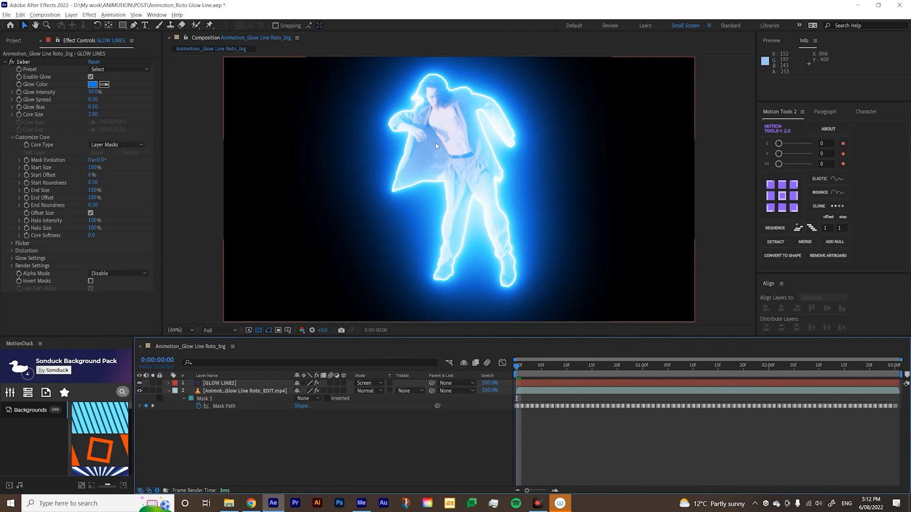
{"action": "left_click", "coordinate": [243, 390]}
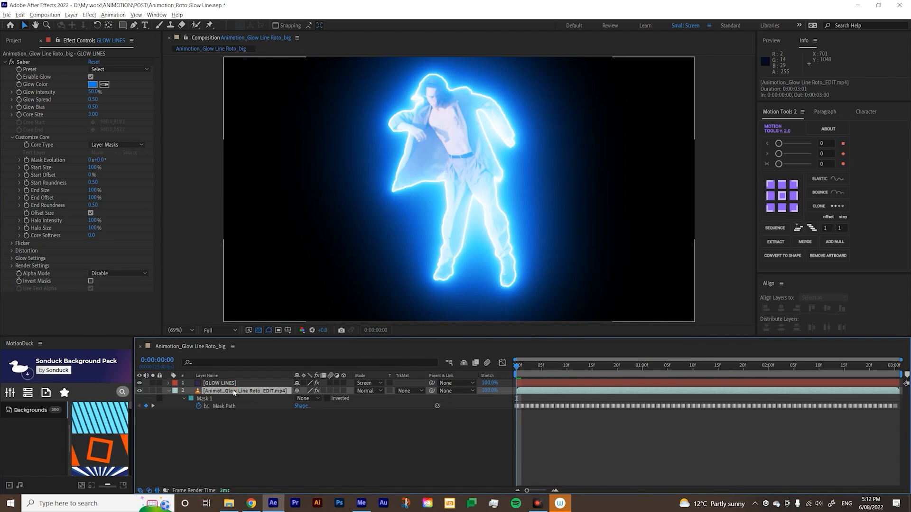
{"action": "left_click", "coordinate": [244, 390]}
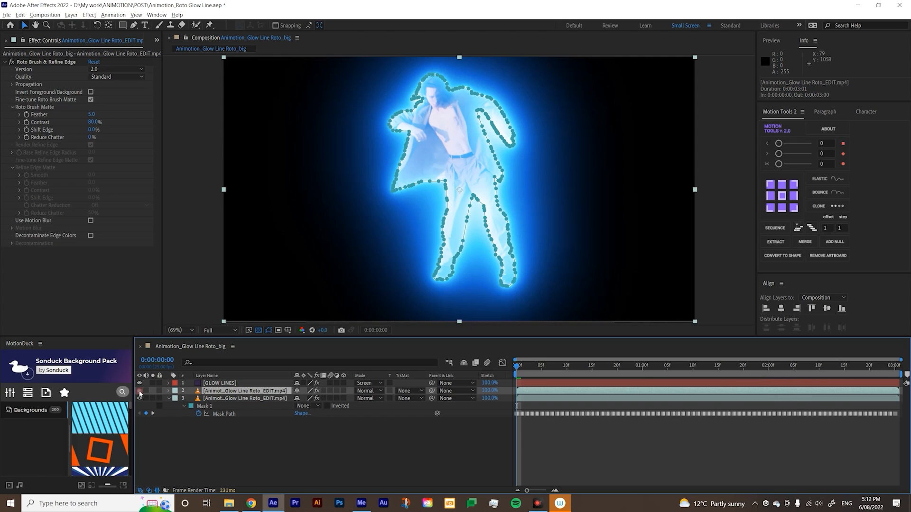
{"action": "left_click", "coordinate": [139, 383]}
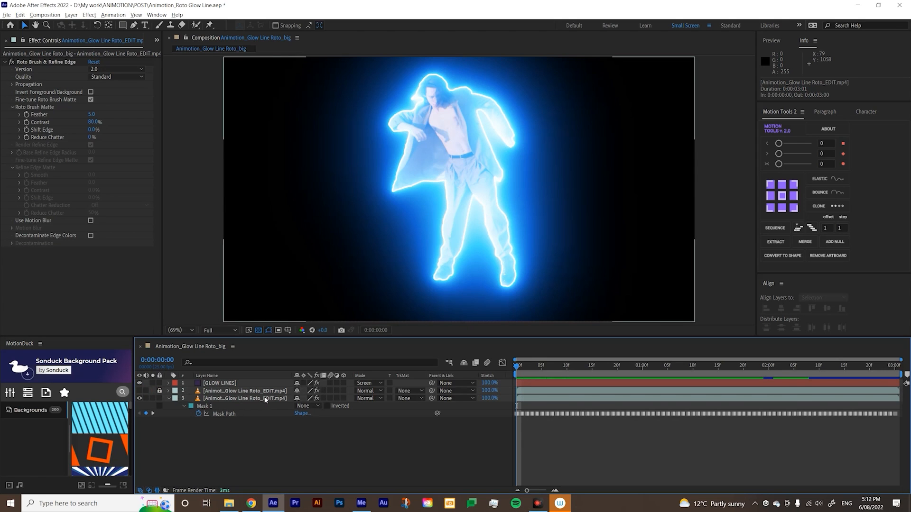
{"action": "left_click", "coordinate": [204, 406]}
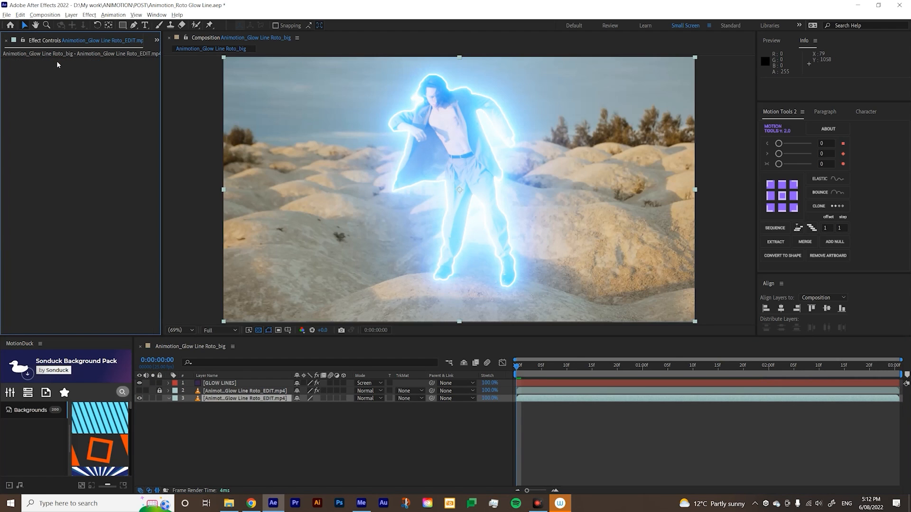
Step: Try Saber presets on GLOW LINES, applying Neon and then Solar Wave
{"action": "left_click", "coordinate": [220, 383]}
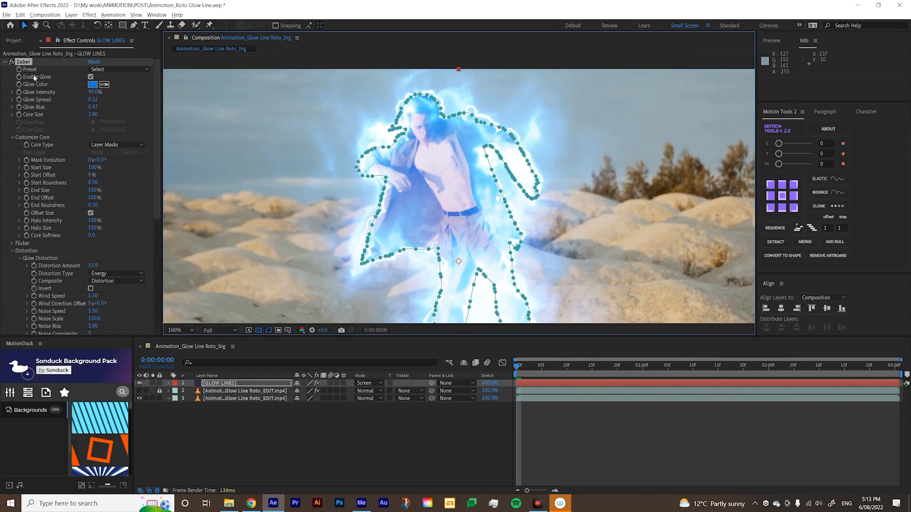
{"action": "left_click", "coordinate": [119, 70]}
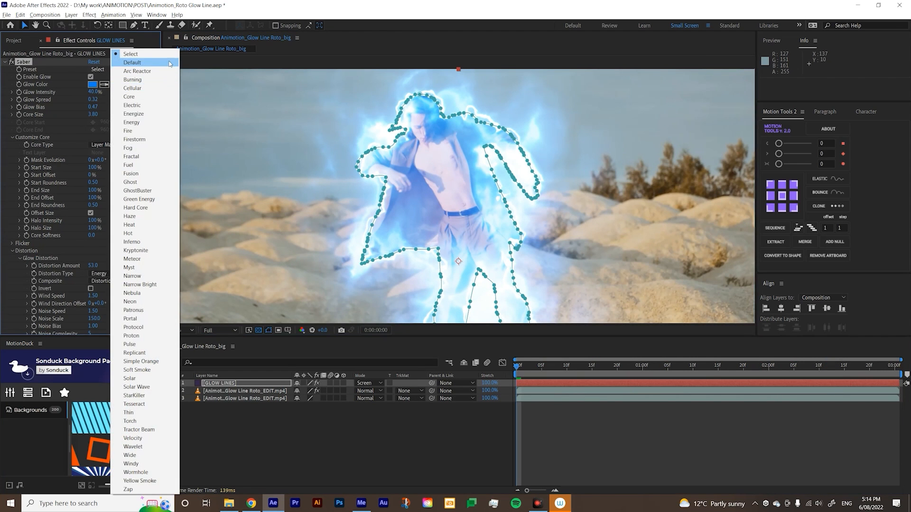
{"action": "mouse_move", "coordinate": [131, 156]}
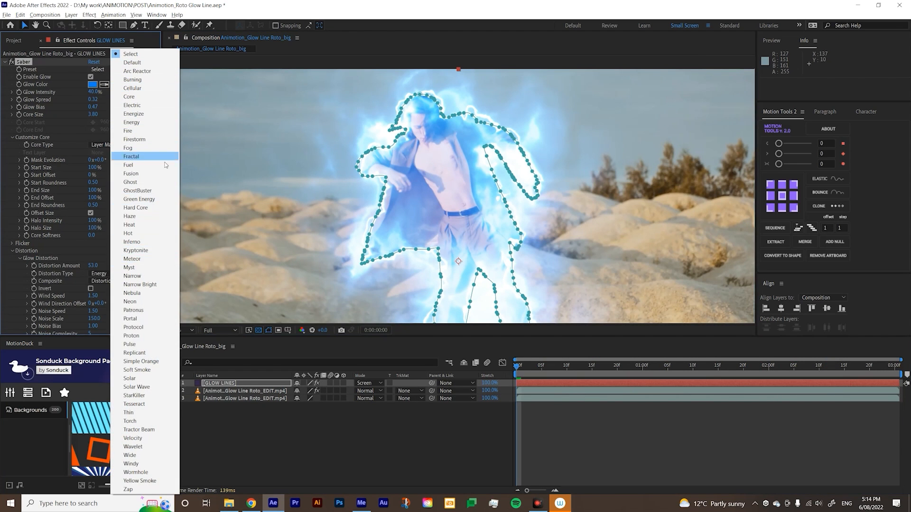
{"action": "mouse_move", "coordinate": [150, 133]}
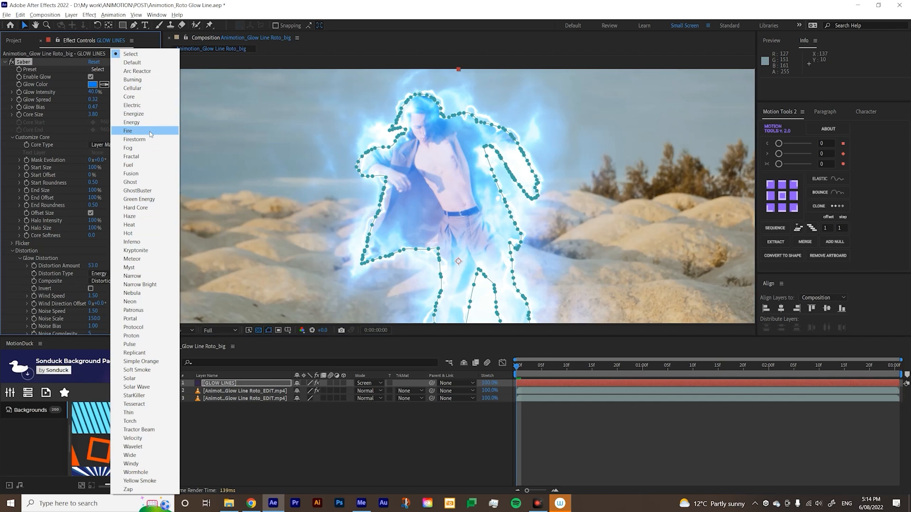
{"action": "left_click", "coordinate": [127, 130]}
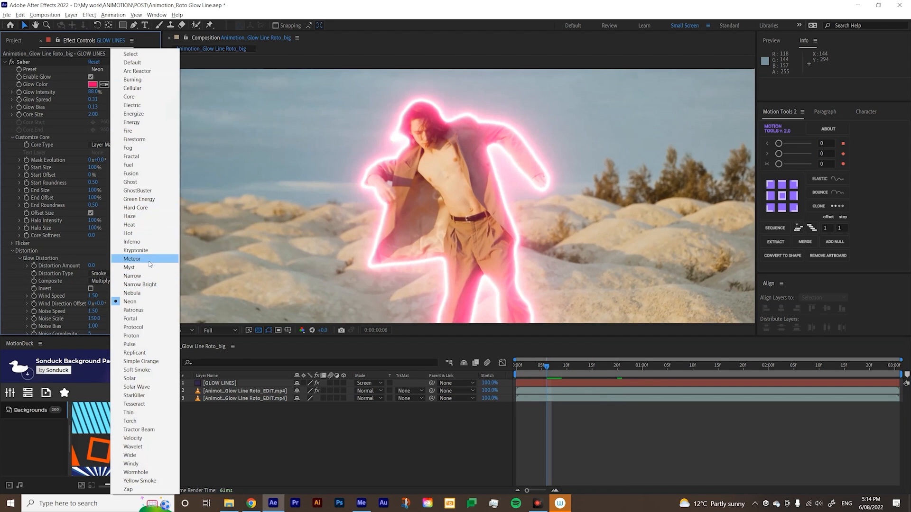
{"action": "mouse_move", "coordinate": [147, 387]}
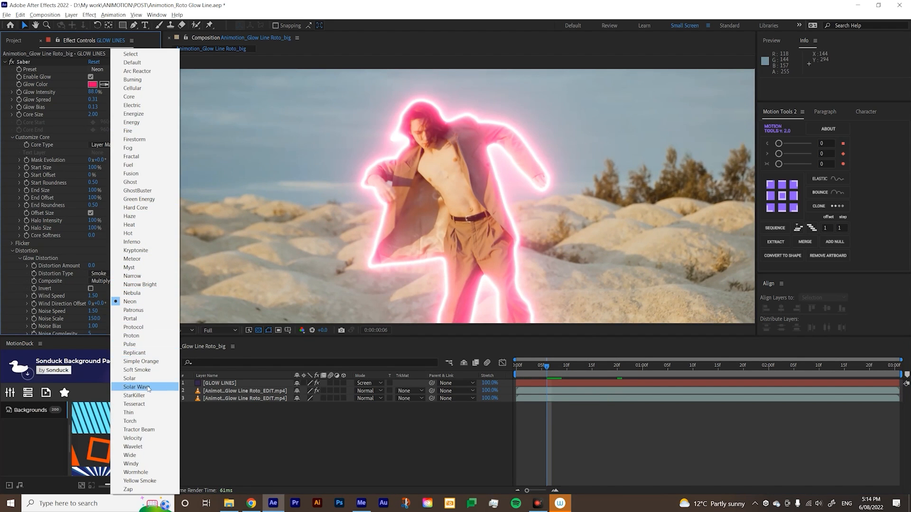
{"action": "left_click", "coordinate": [132, 310]}
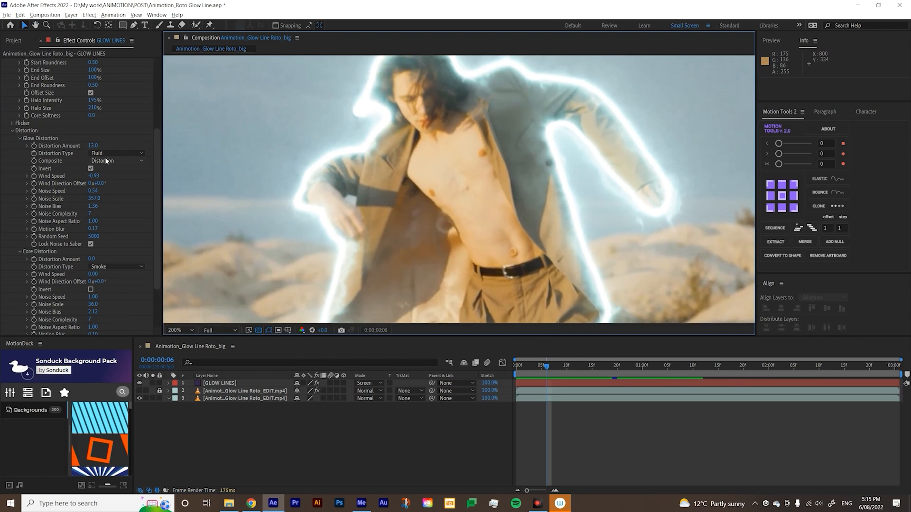
Step: Scroll Effect Controls to review the Patronus preset's Fluid glow distortion settings
{"action": "scroll", "scroll_direction": "up", "scroll_amount": 3}
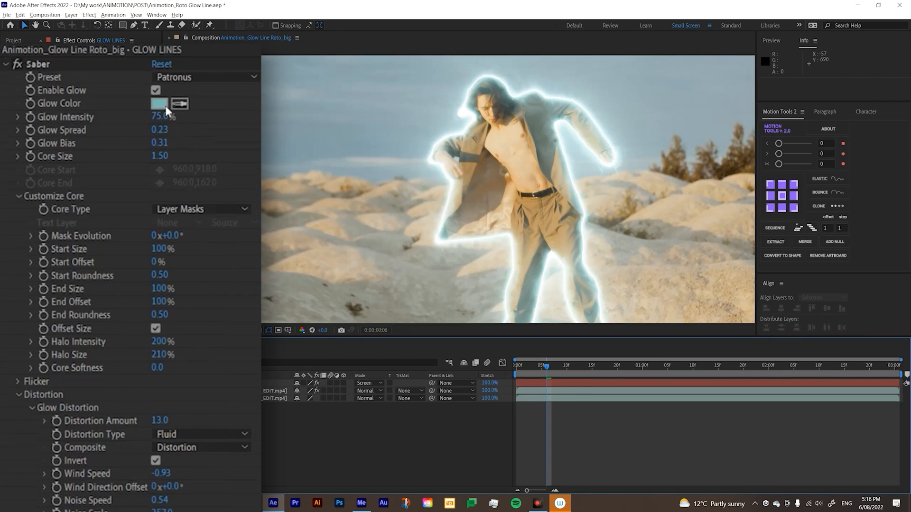
Step: Change the Saber Glow Color to a pink-purple hue in the color picker
{"action": "left_click", "coordinate": [158, 103]}
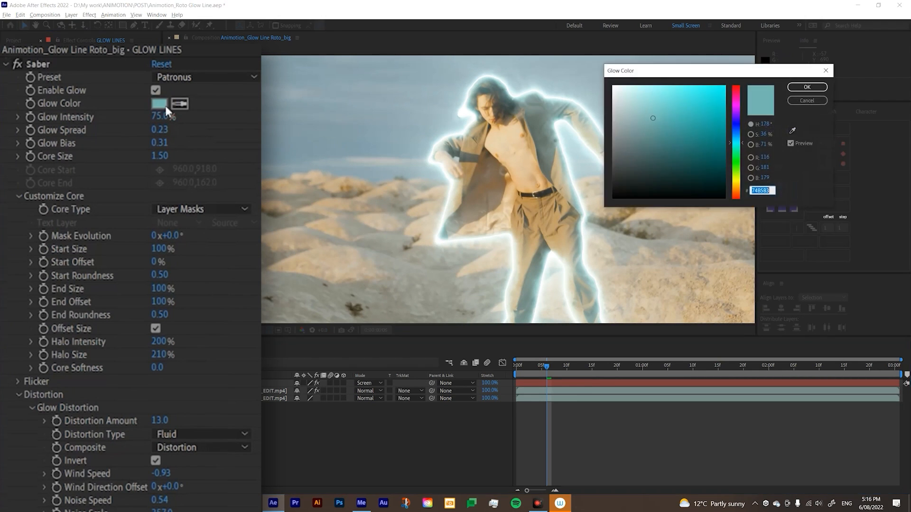
{"action": "mouse_move", "coordinate": [436, 130]}
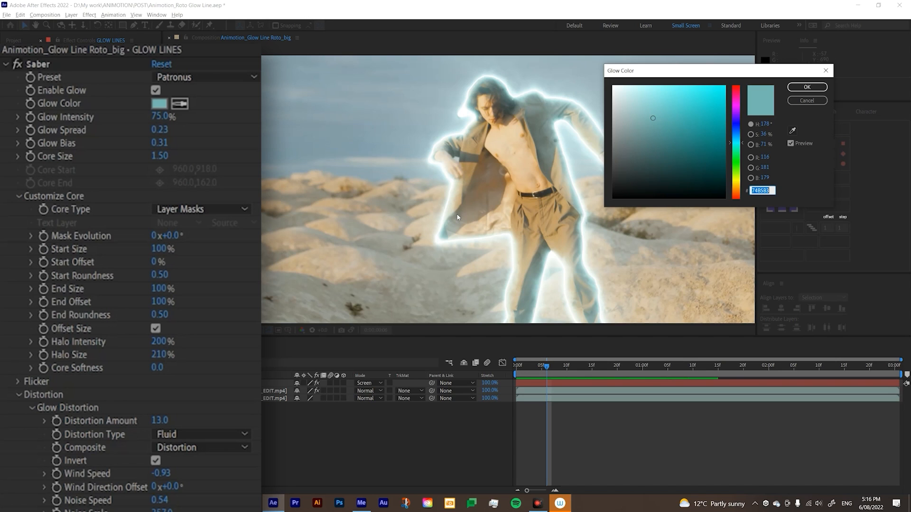
{"action": "left_click", "coordinate": [693, 156]}
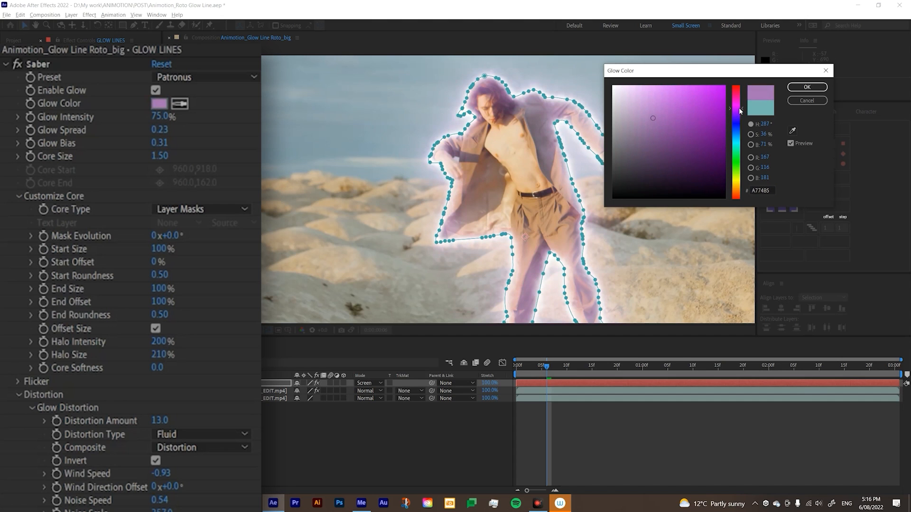
{"action": "left_click", "coordinate": [806, 87]}
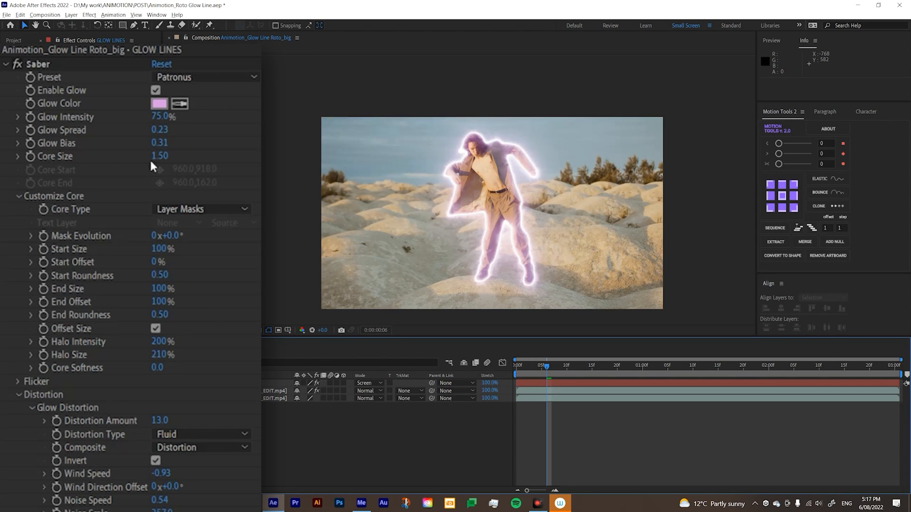
{"action": "scroll", "scroll_direction": "down", "scroll_amount": 3}
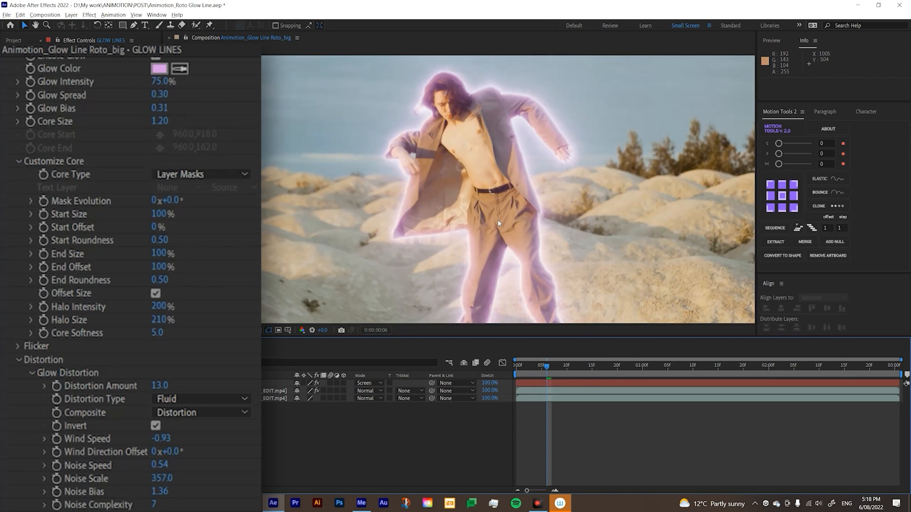
Step: Set Glow Spread 0.30, Core Size 1.20, Core Softness 5.0, then restore the workspace view
{"action": "scroll", "scroll_direction": "down", "scroll_amount": 3}
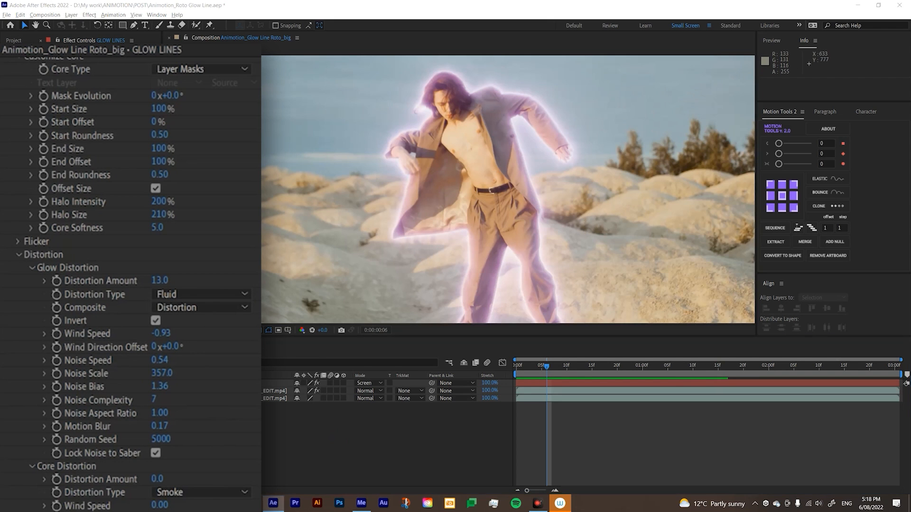
{"action": "key", "text": "space"}
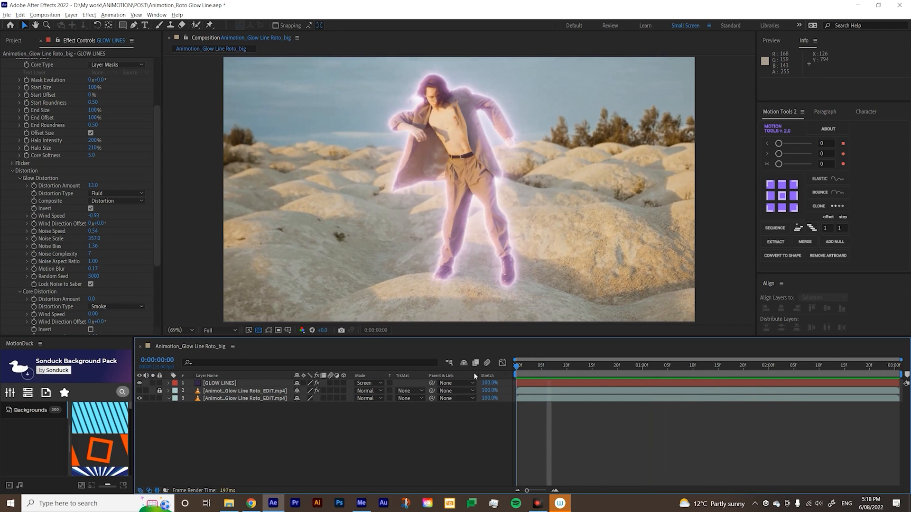
Step: Keyframe GLOW LINES' Saber Start and End Offset at the clip start and end, then adjust keyframe timing
{"action": "left_click", "coordinate": [219, 382]}
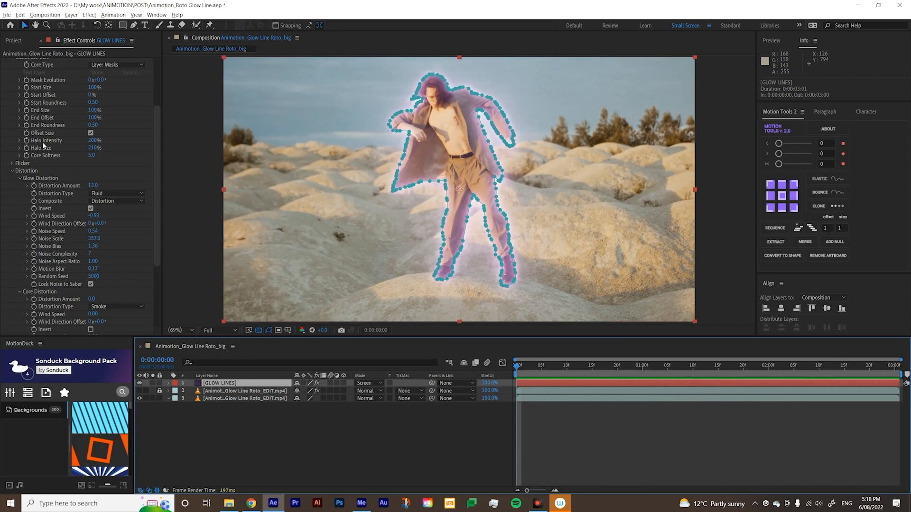
{"action": "scroll", "scroll_direction": "up", "scroll_amount": 3}
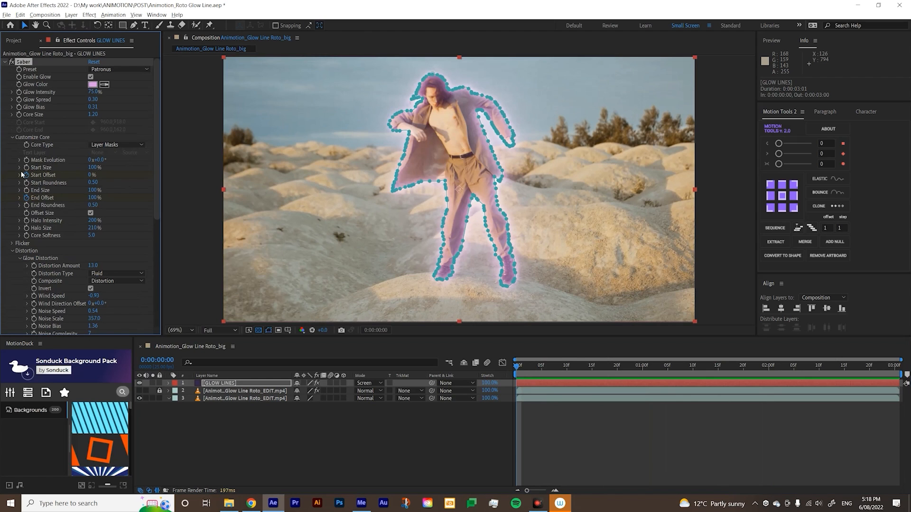
{"action": "mouse_move", "coordinate": [62, 199]}
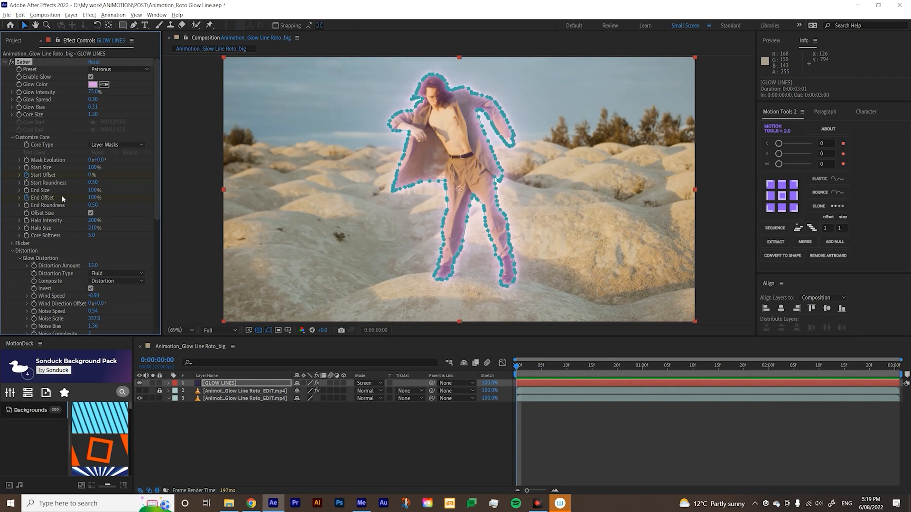
{"action": "left_click", "coordinate": [169, 383]}
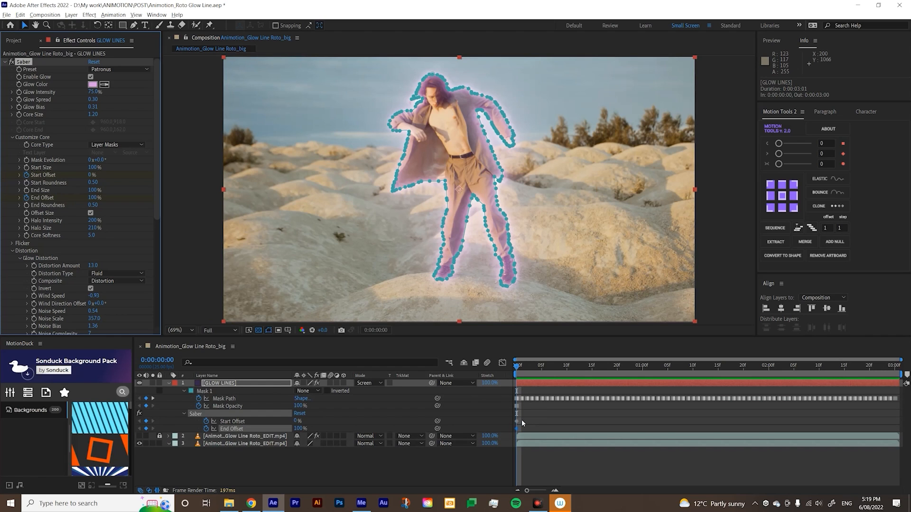
{"action": "left_click", "coordinate": [185, 391]}
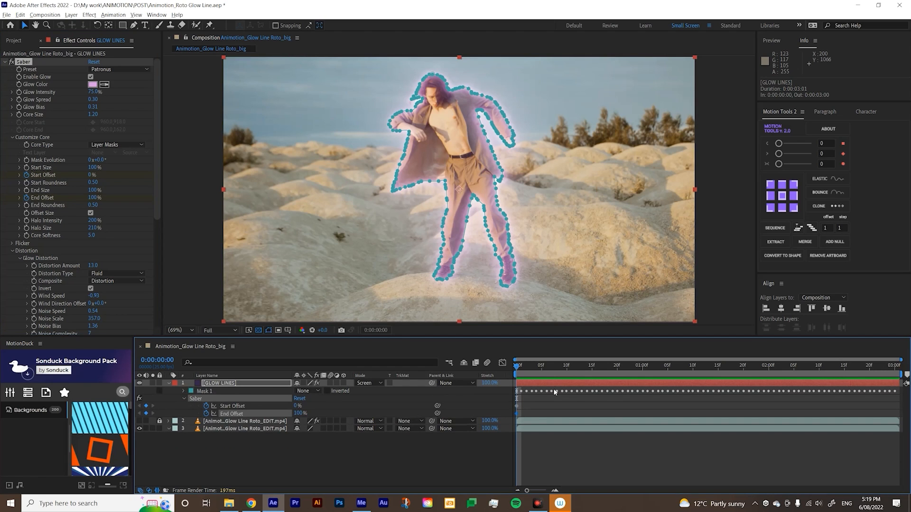
{"action": "mouse_move", "coordinate": [579, 324]}
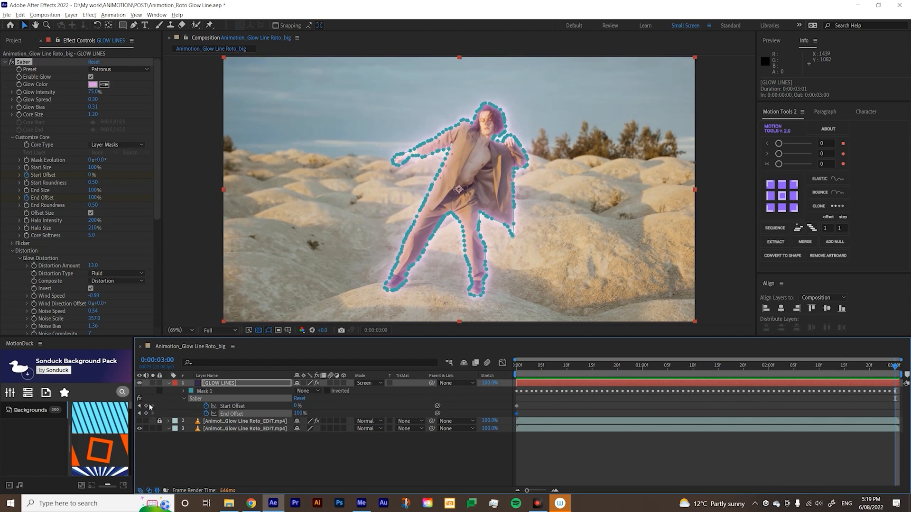
{"action": "left_click", "coordinate": [243, 463]}
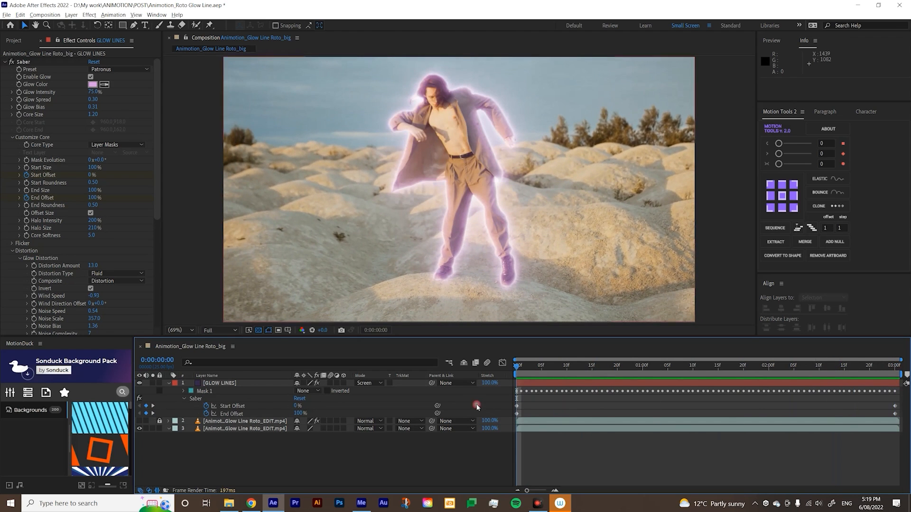
{"action": "mouse_move", "coordinate": [307, 409]}
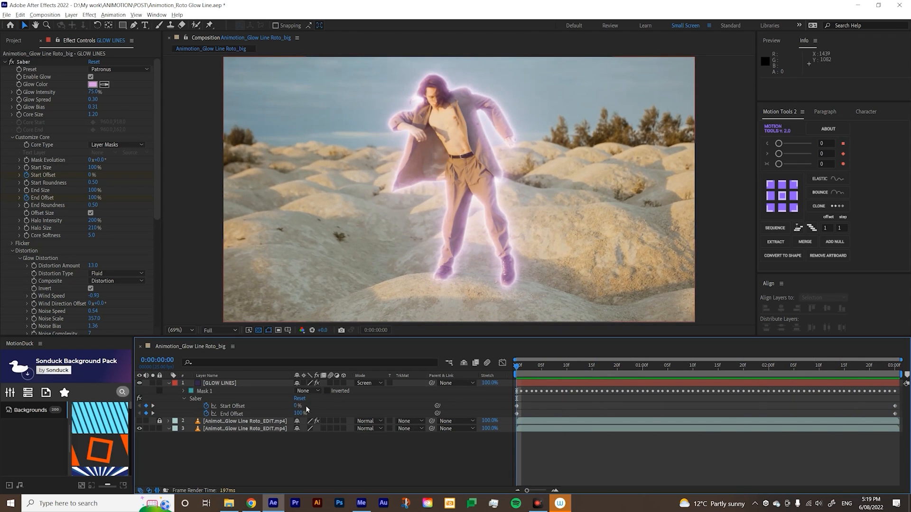
{"action": "double_click", "coordinate": [298, 414]}
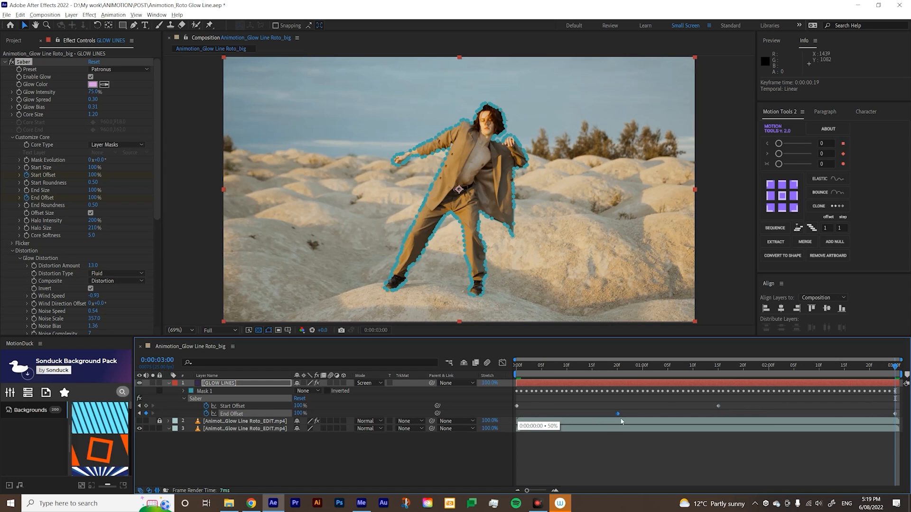
{"action": "left_click", "coordinate": [652, 365]}
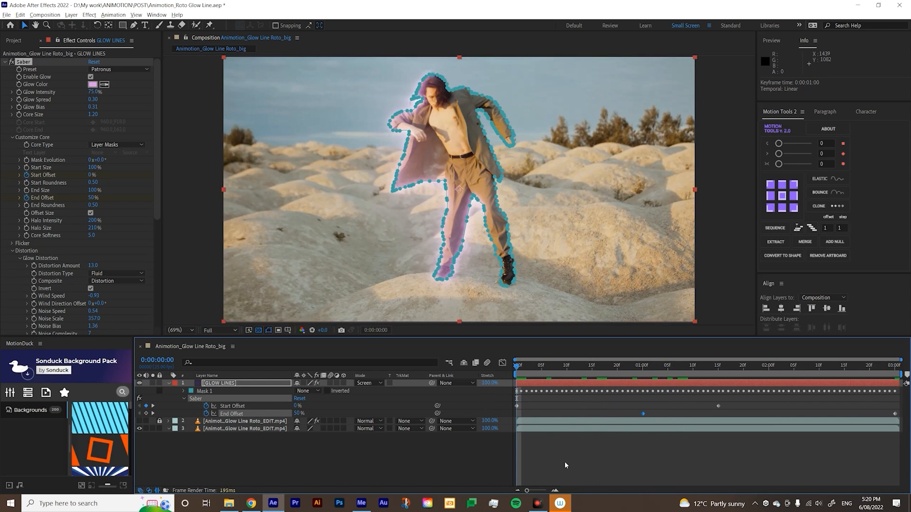
{"action": "key", "text": "space"}
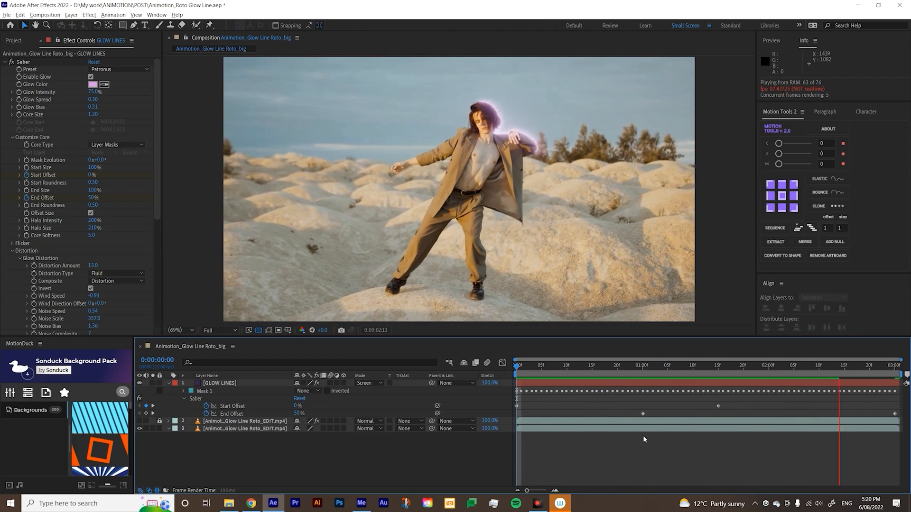
{"action": "left_click", "coordinate": [723, 364]}
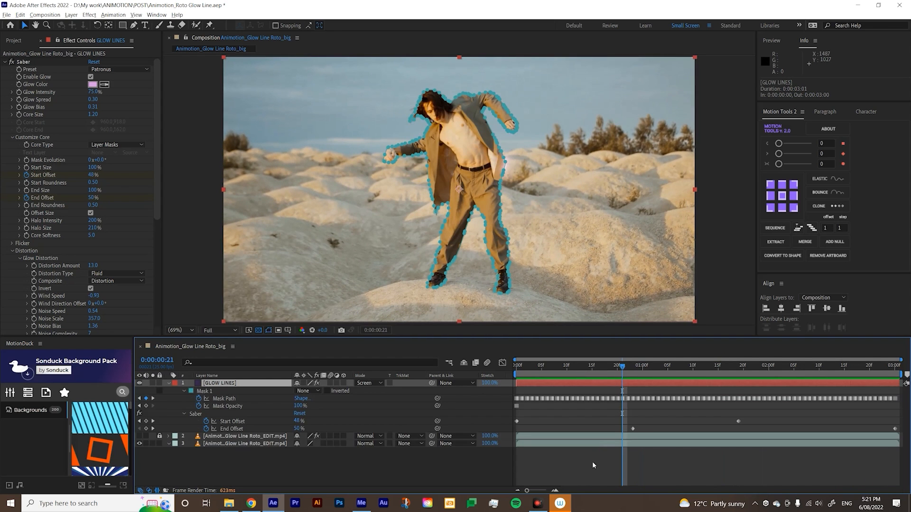
{"action": "left_click", "coordinate": [520, 366]}
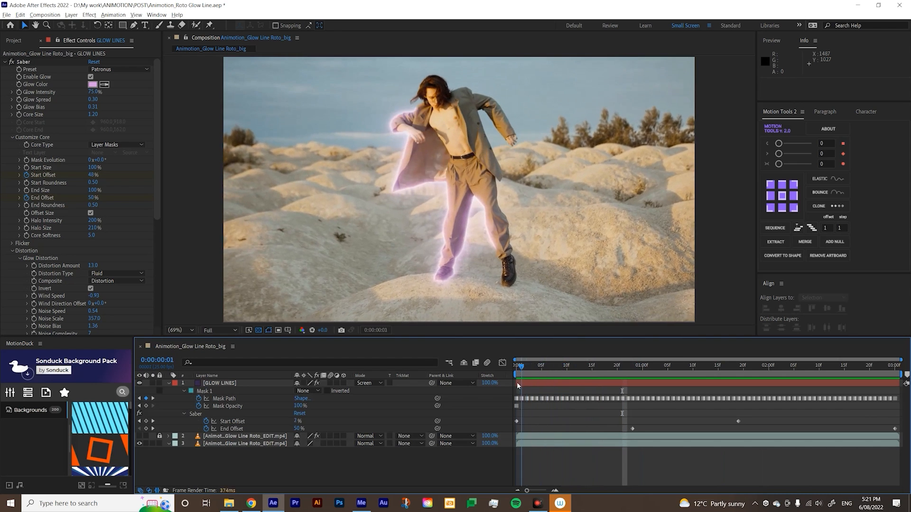
{"action": "left_click", "coordinate": [566, 366]}
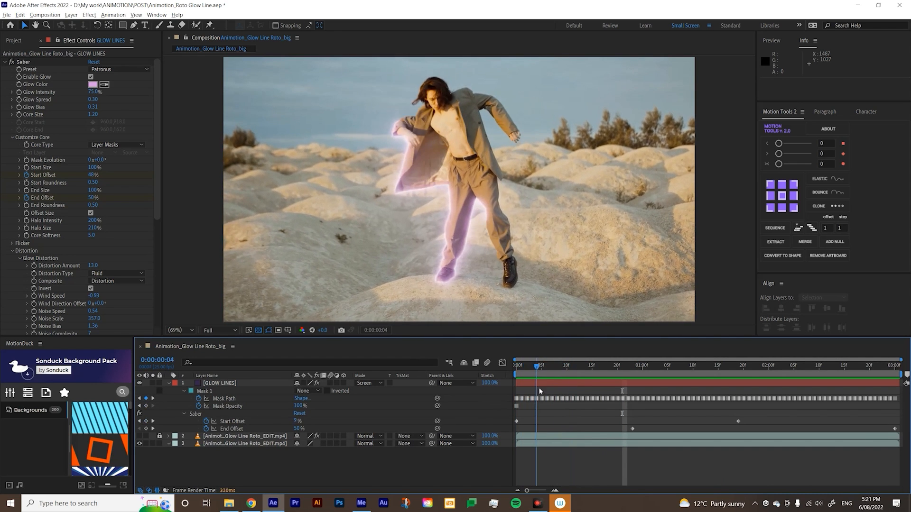
{"action": "left_click", "coordinate": [570, 365]}
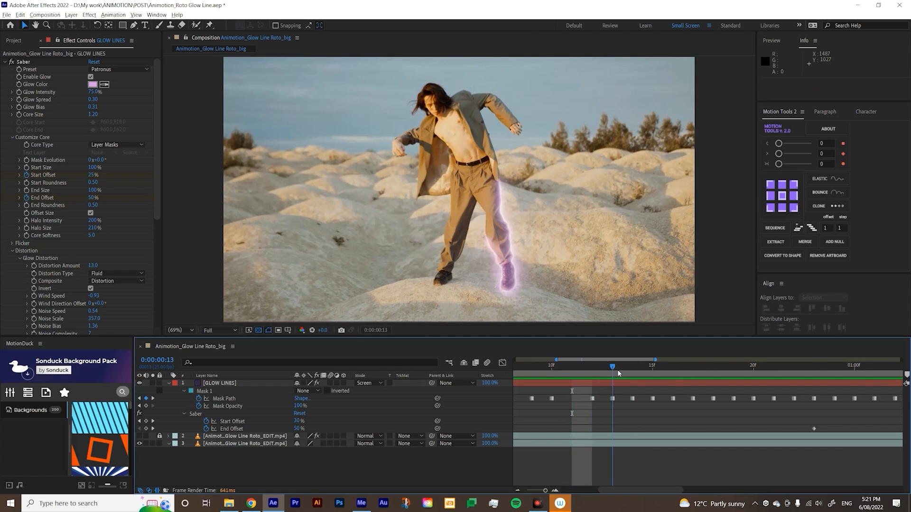
{"action": "left_click", "coordinate": [218, 383]}
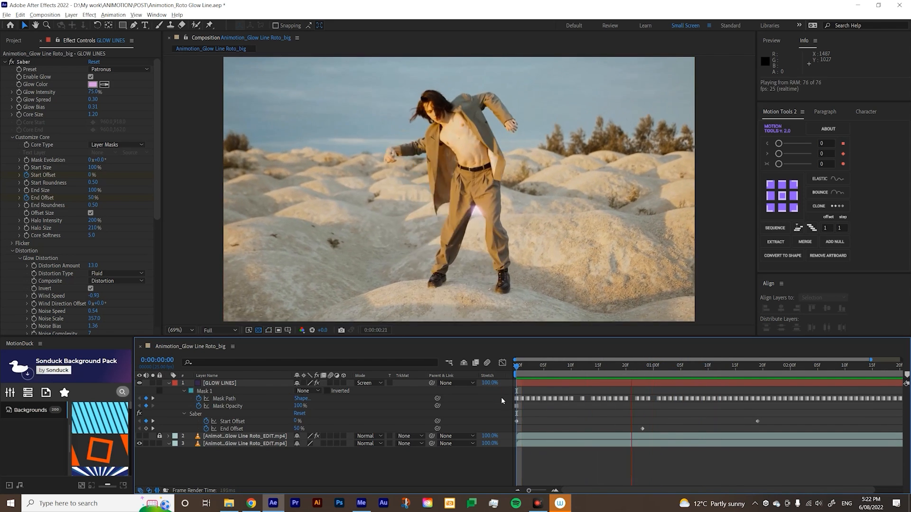
{"action": "left_click", "coordinate": [792, 365]}
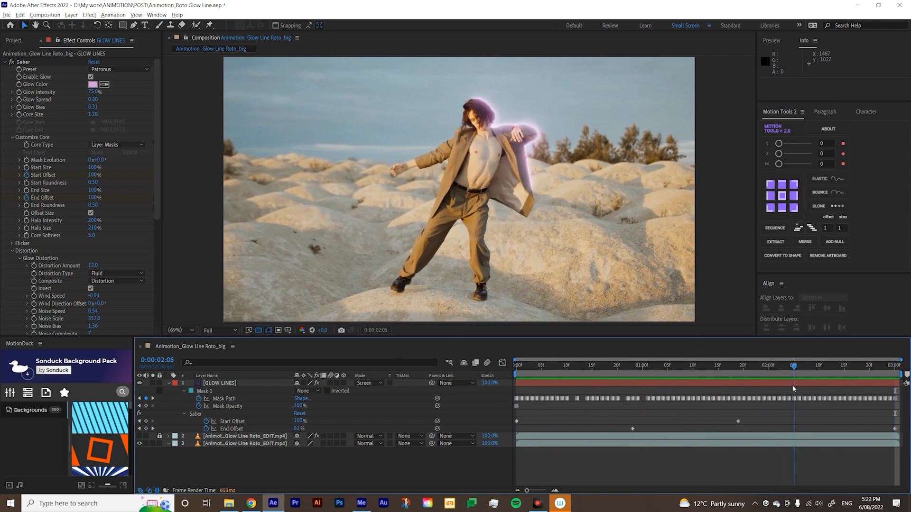
{"action": "left_click", "coordinate": [683, 365]}
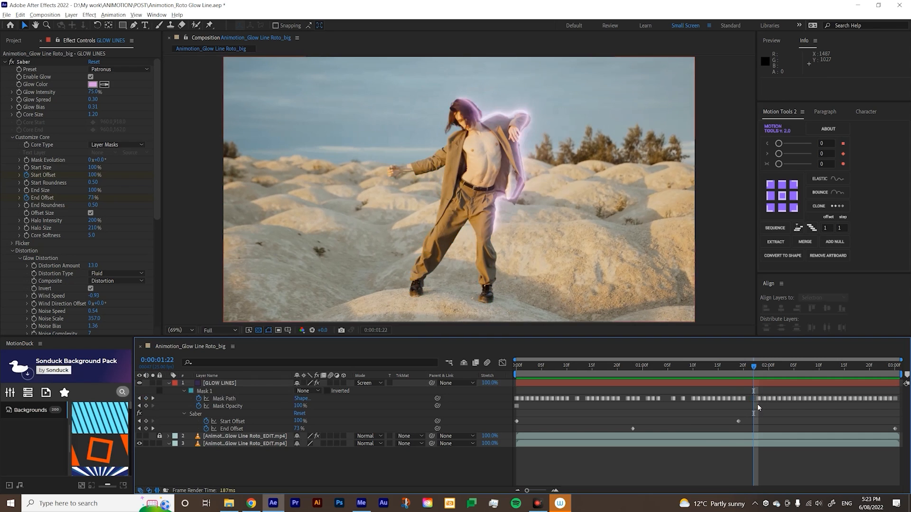
{"action": "left_click", "coordinate": [773, 365]}
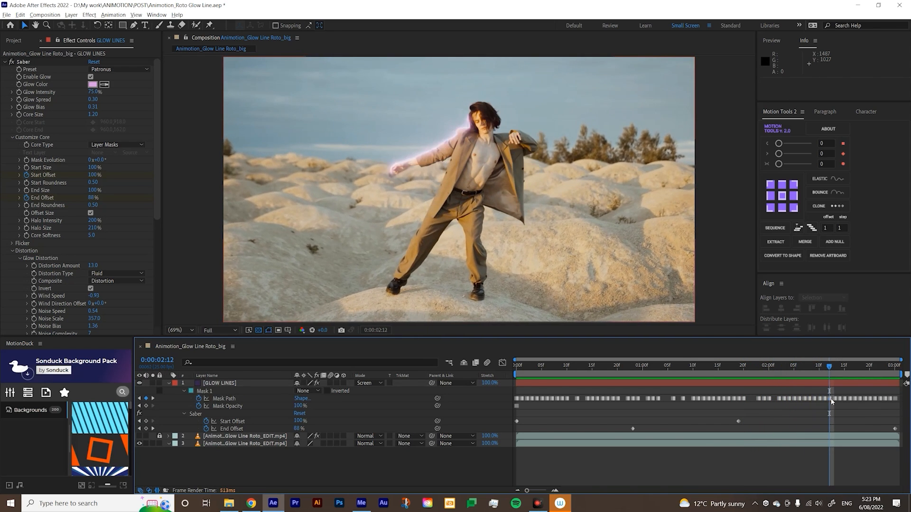
{"action": "left_click", "coordinate": [863, 366]}
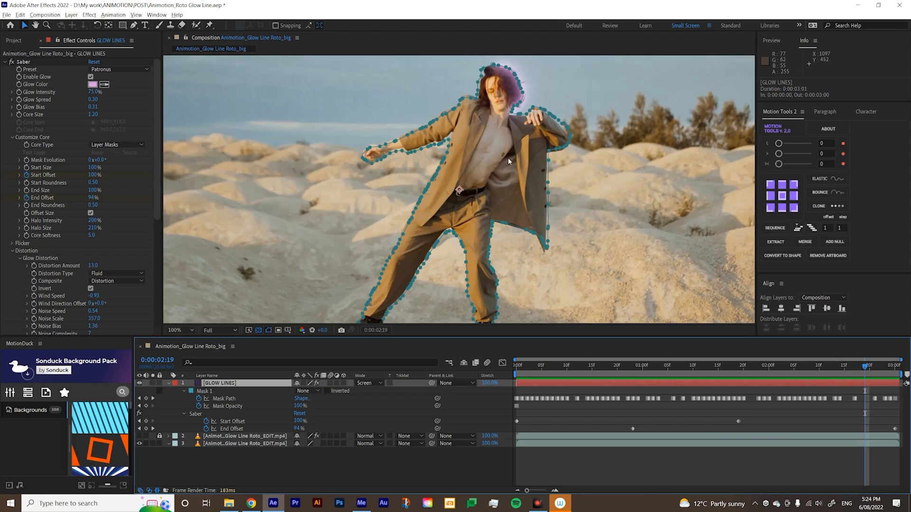
{"action": "left_click", "coordinate": [174, 330]}
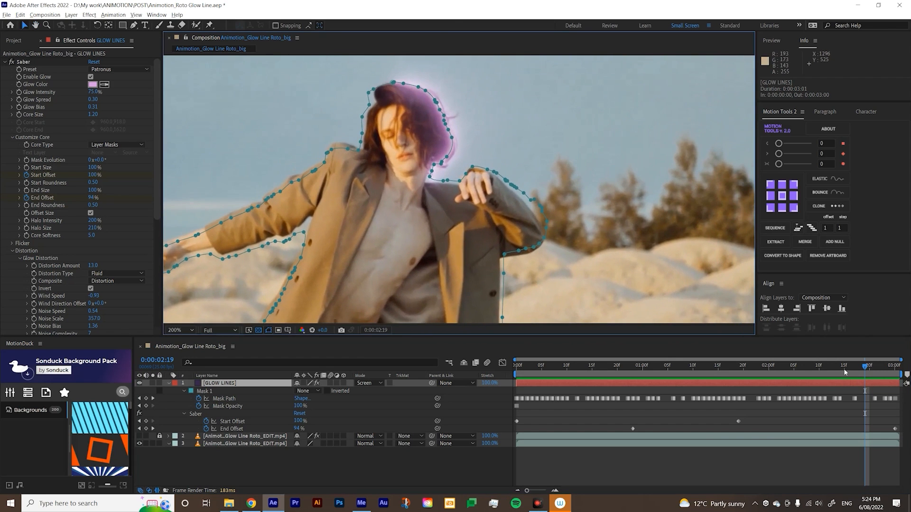